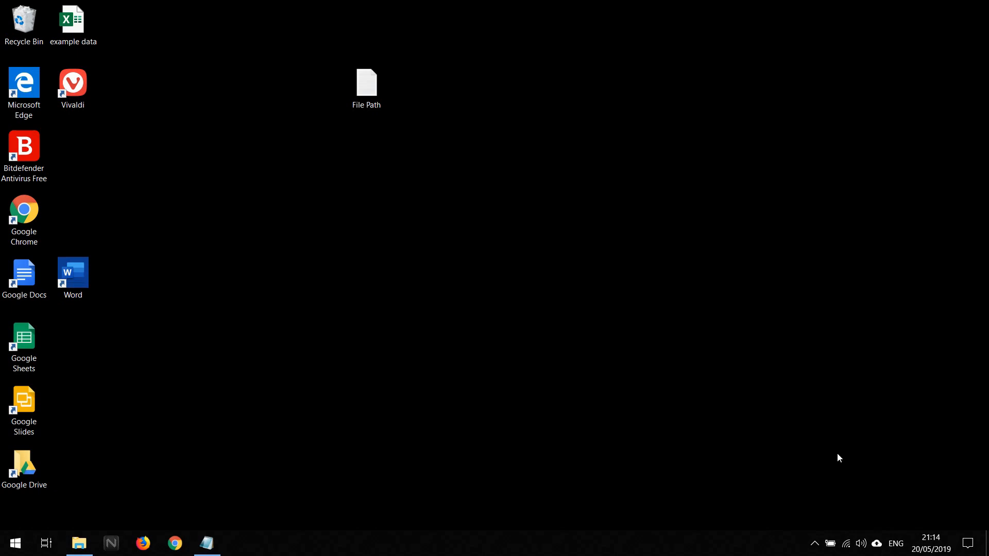
pyautogui.moveTo(109, 452)
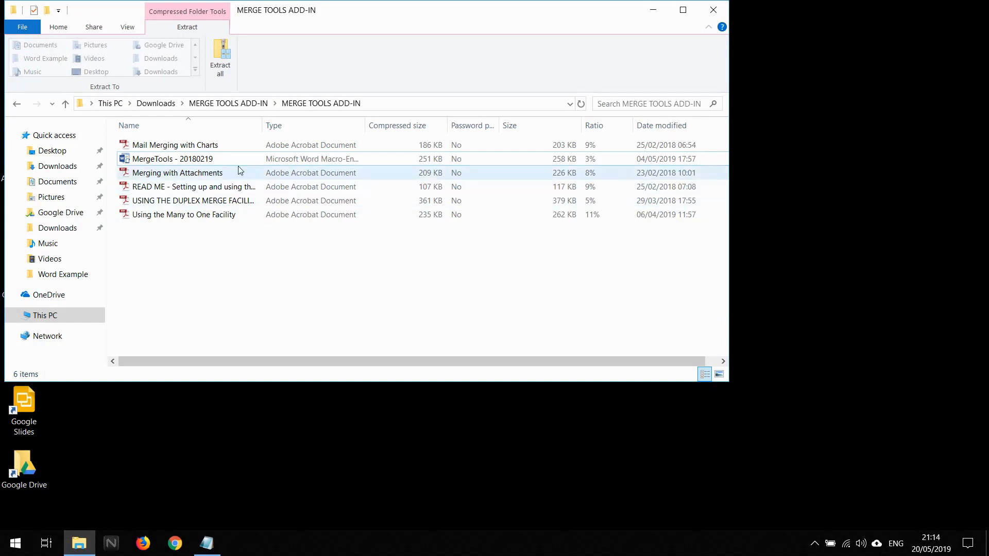
pyautogui.click(173, 159)
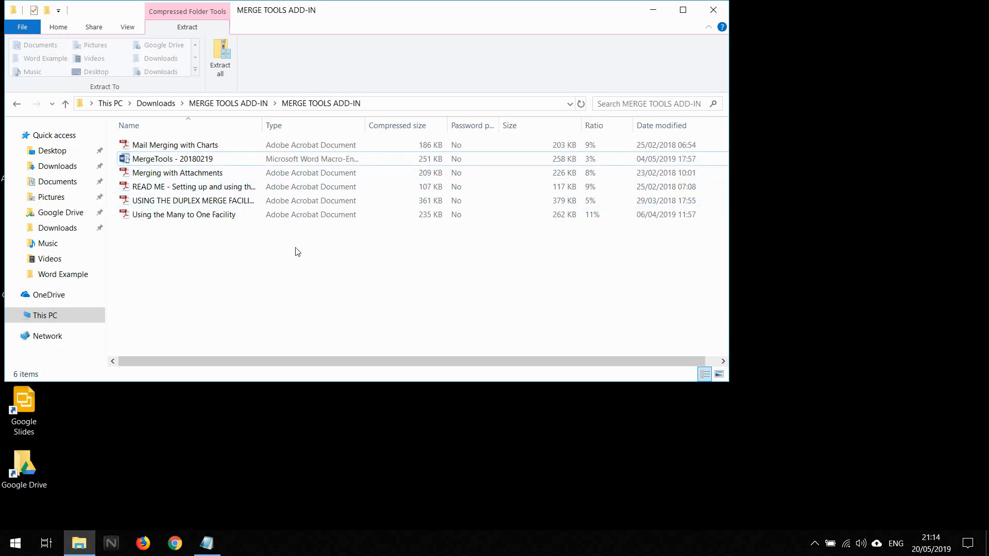
pyautogui.click(171, 158)
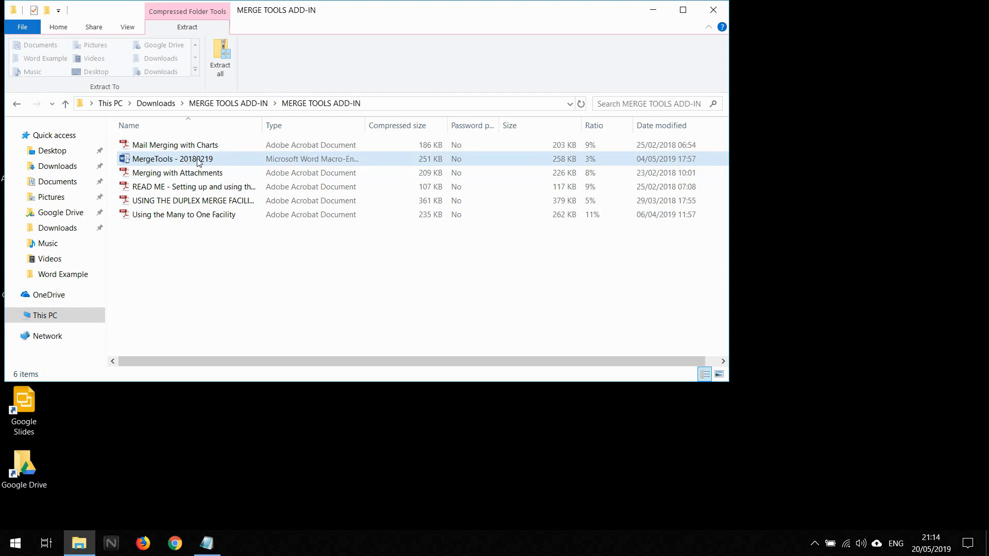
pyautogui.moveTo(190, 157)
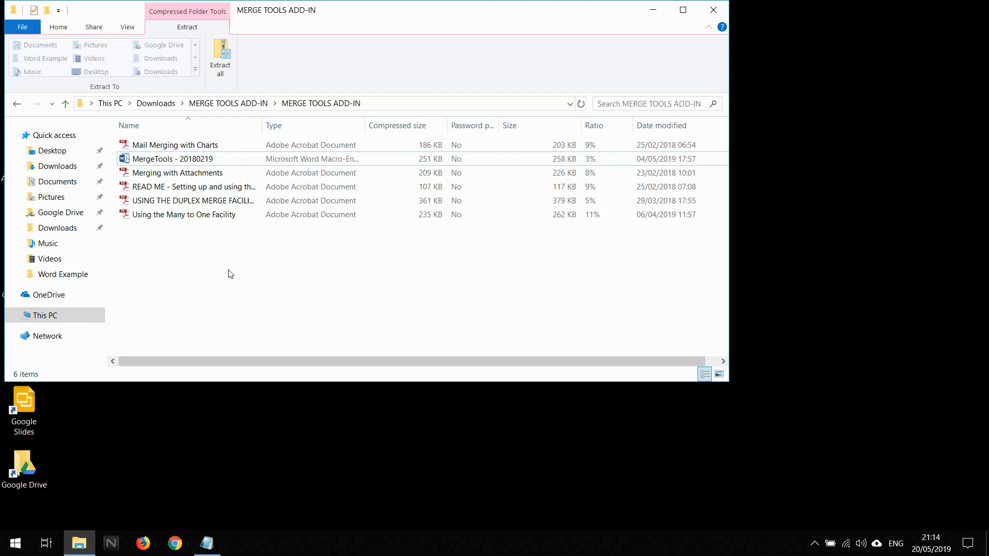
pyautogui.moveTo(252, 282)
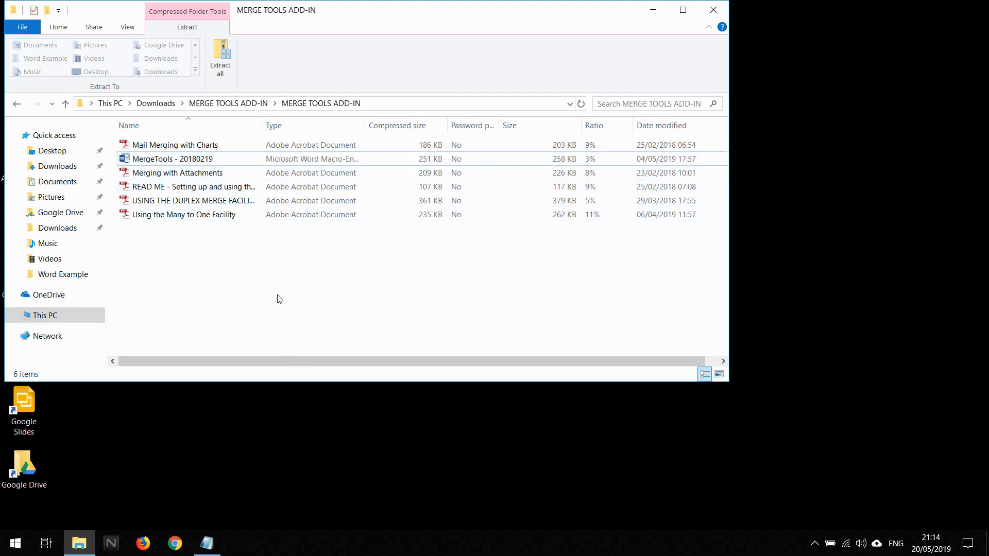
pyautogui.click(172, 158)
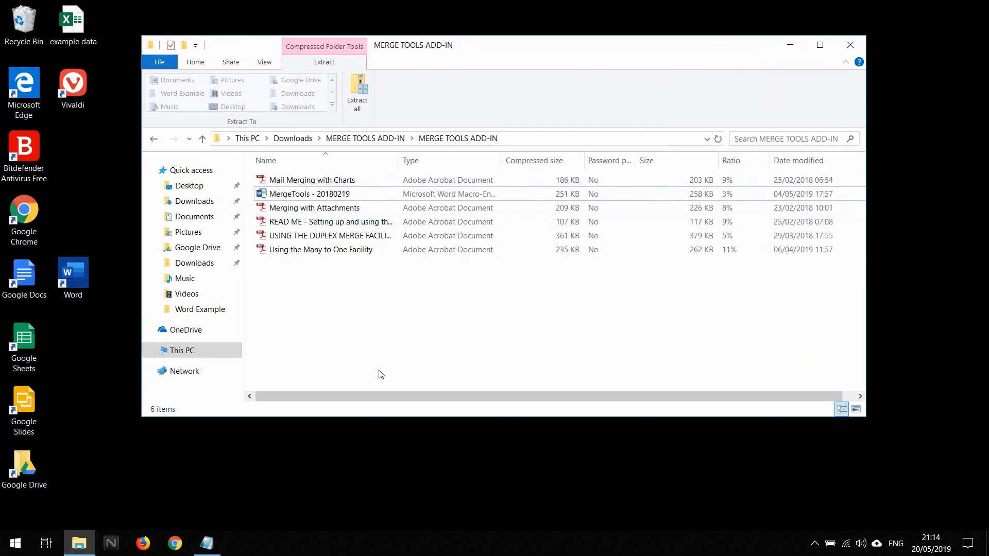
pyautogui.moveTo(372, 337)
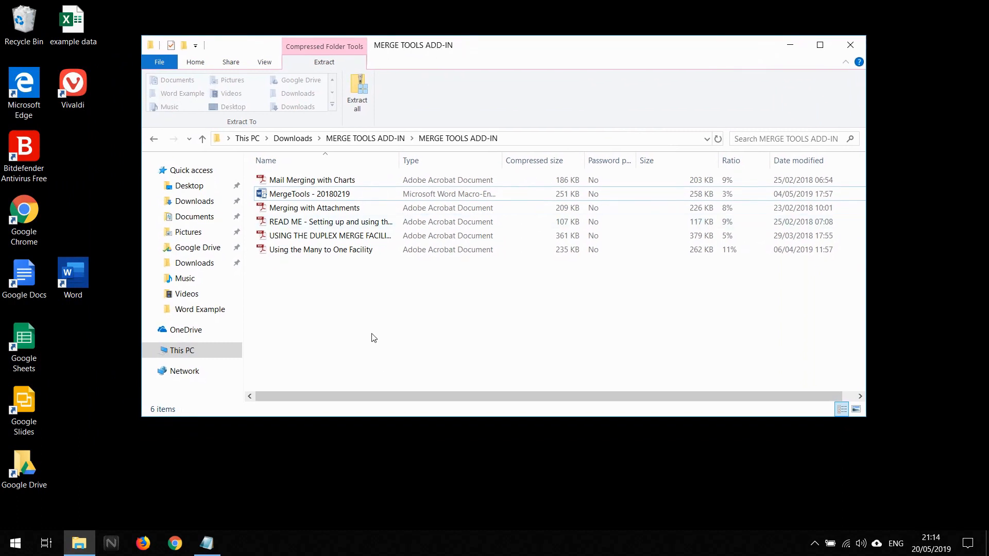
pyautogui.moveTo(369, 346)
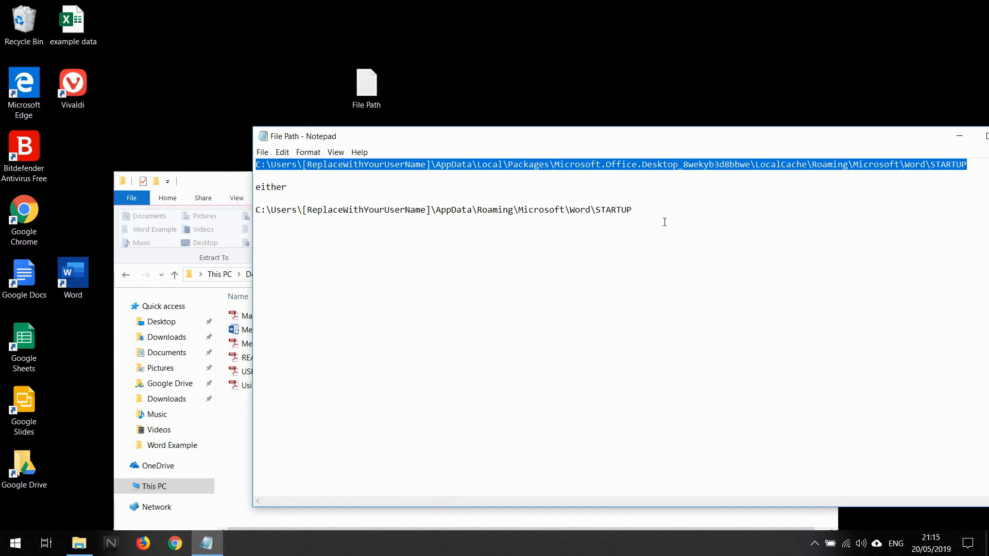
# Copy the first, longer Word STARTUP folder path from the File Path note
pyautogui.click(631, 209)
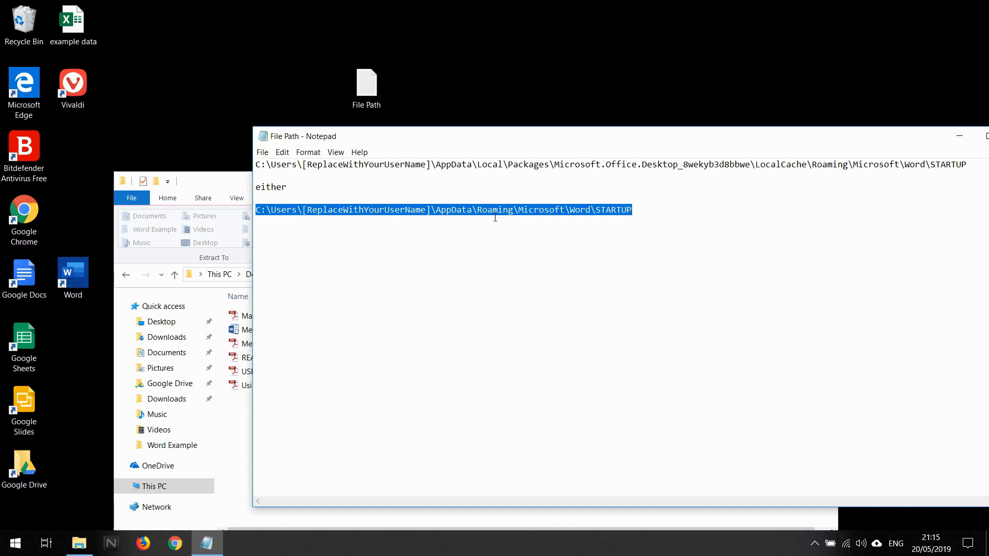
pyautogui.moveTo(764, 174)
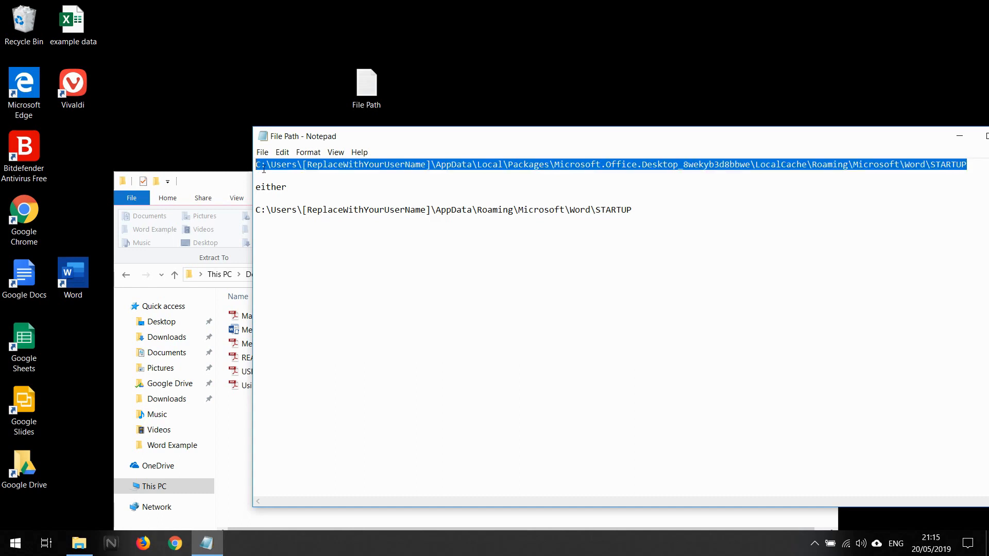
pyautogui.rightClick(280, 167)
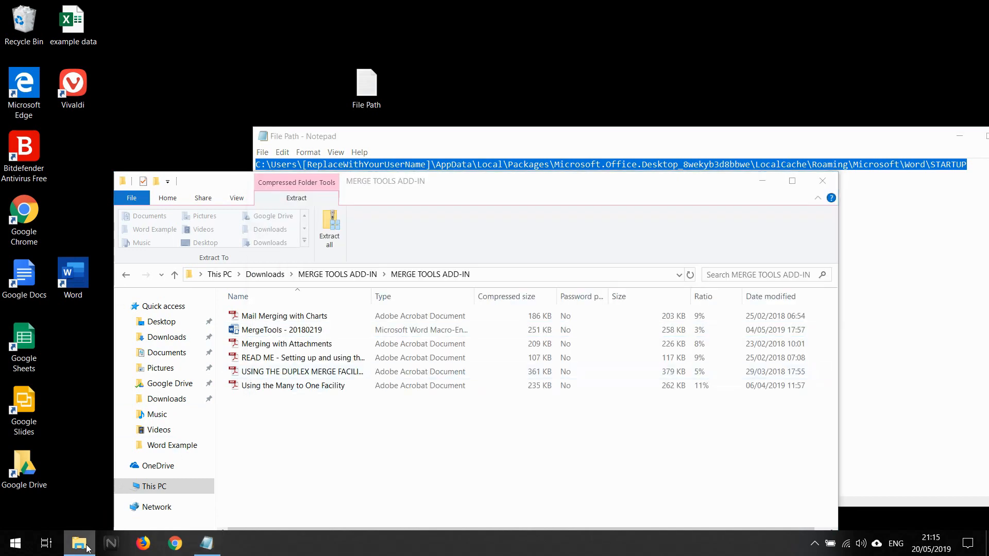
# Open Word's STARTUP folder in a new Explorer window, replacing the user-name placeholder with GJ
pyautogui.rightClick(79, 543)
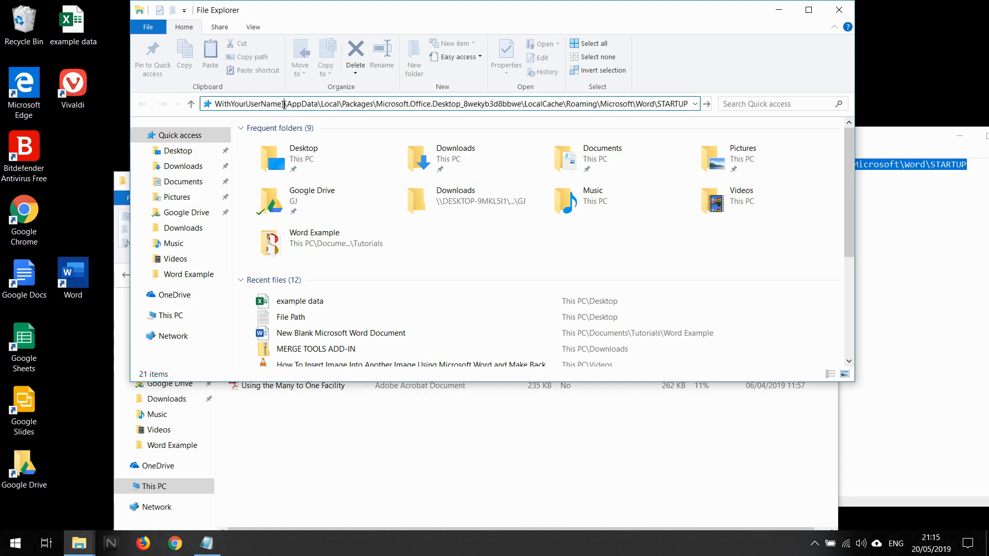
pyautogui.doubleClick(274, 104)
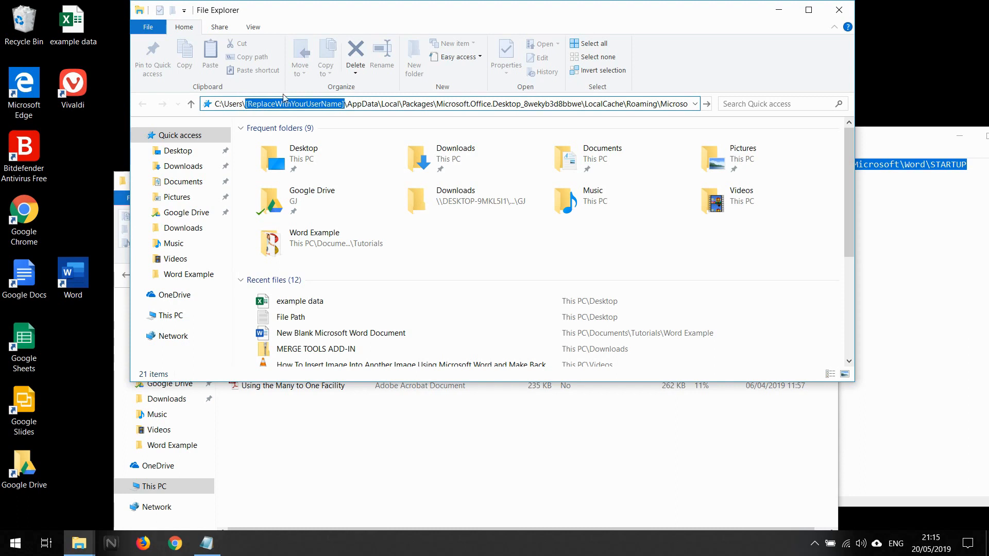
pyautogui.write('GJ')
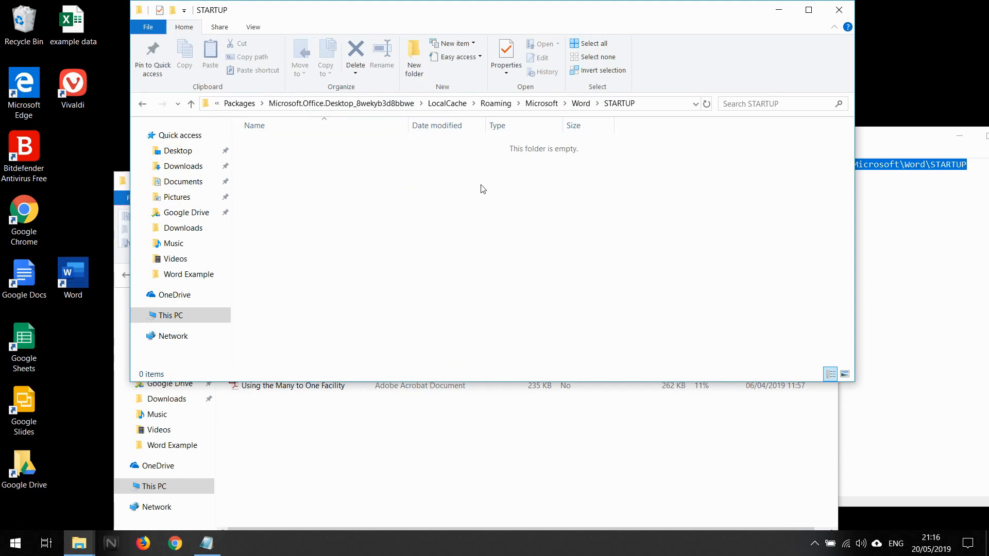
pyautogui.moveTo(454, 27)
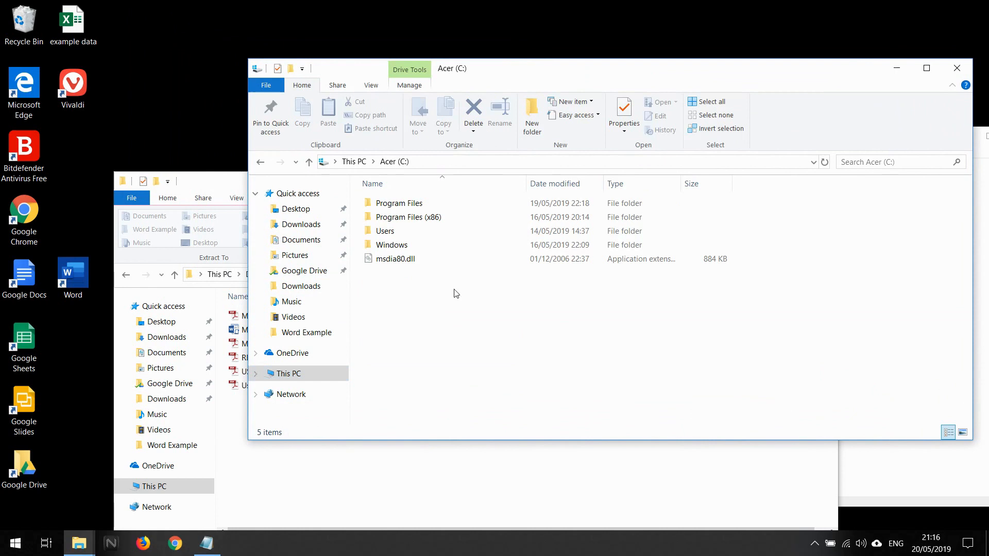
# Copy the MergeTools - 20180219 add-in file into the Word STARTUP folder
pyautogui.doubleClick(385, 231)
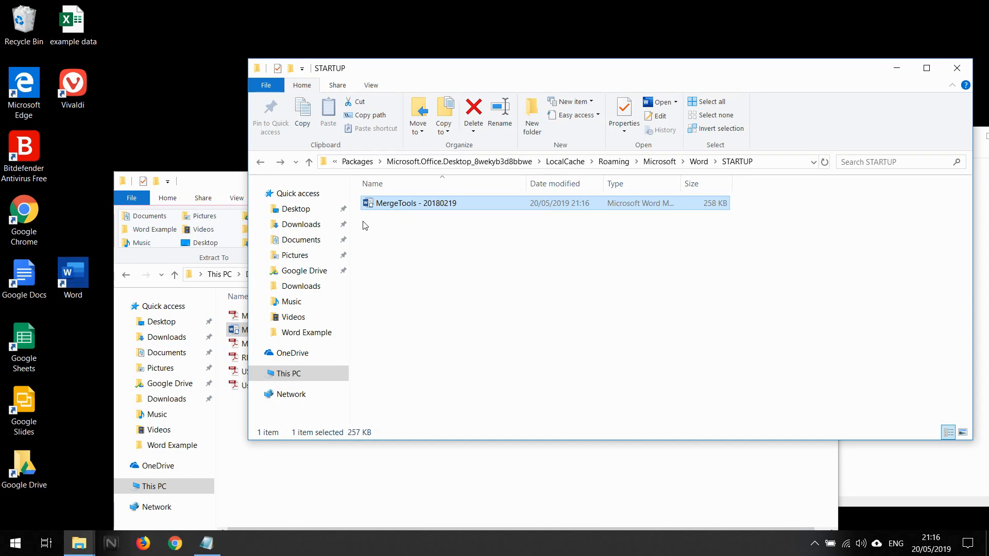
pyautogui.moveTo(435, 270)
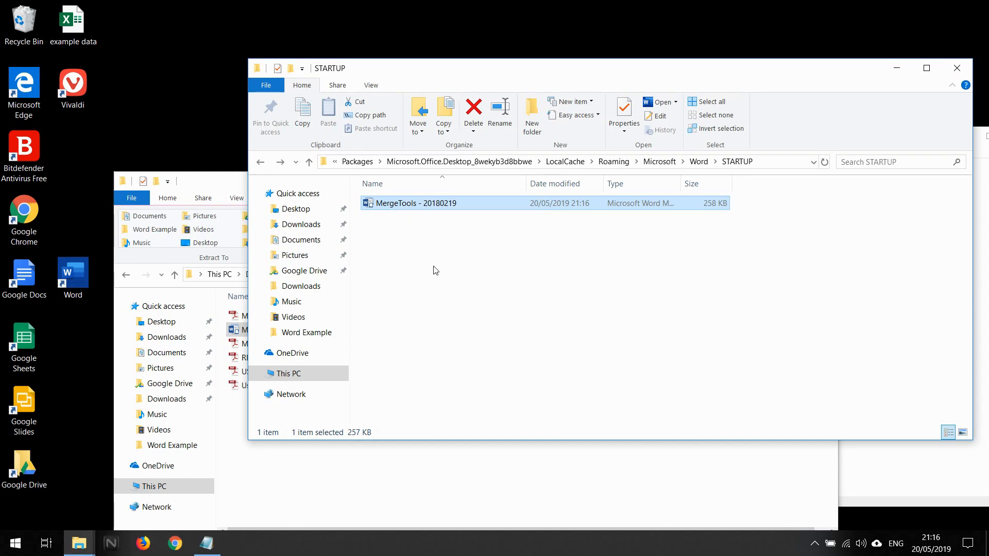
pyautogui.moveTo(452, 221)
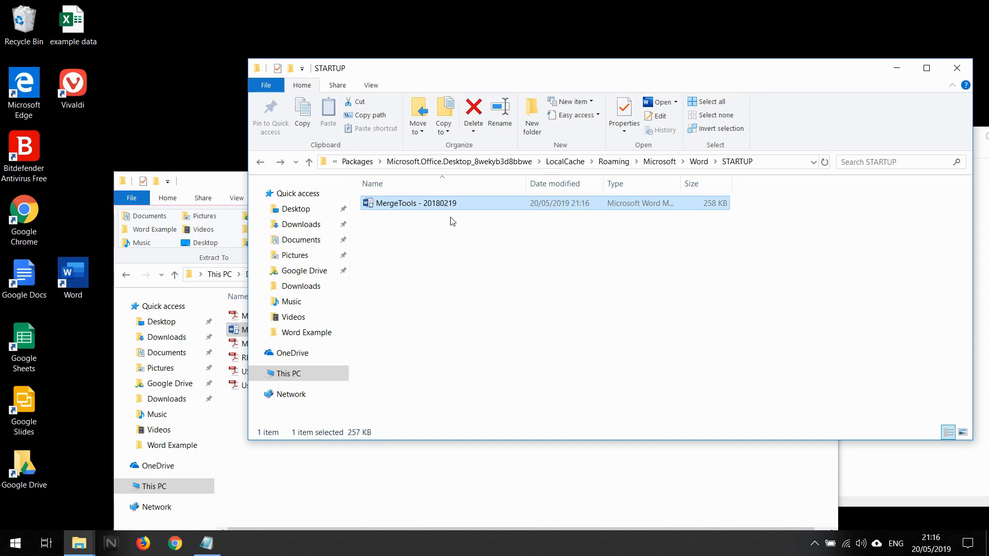
pyautogui.moveTo(464, 328)
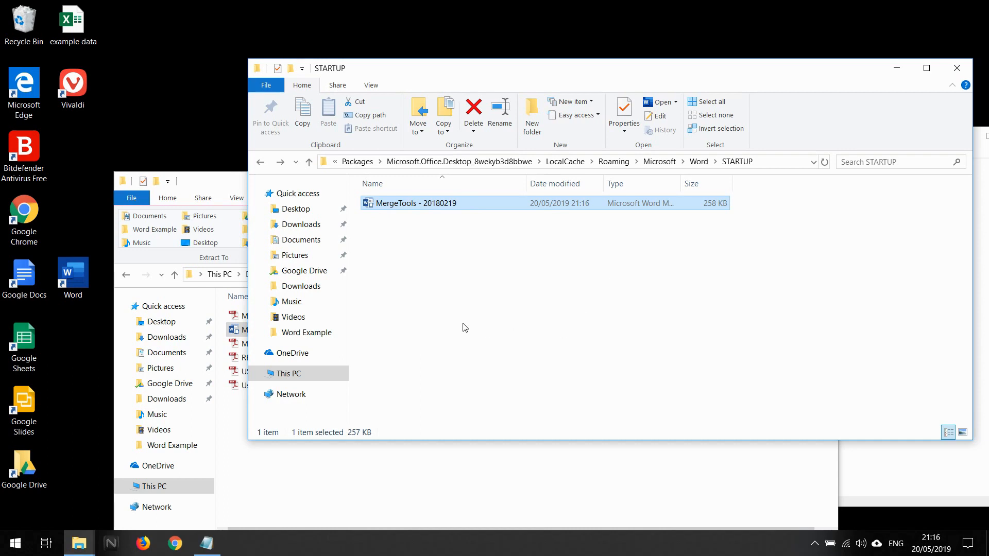
pyautogui.moveTo(91, 343)
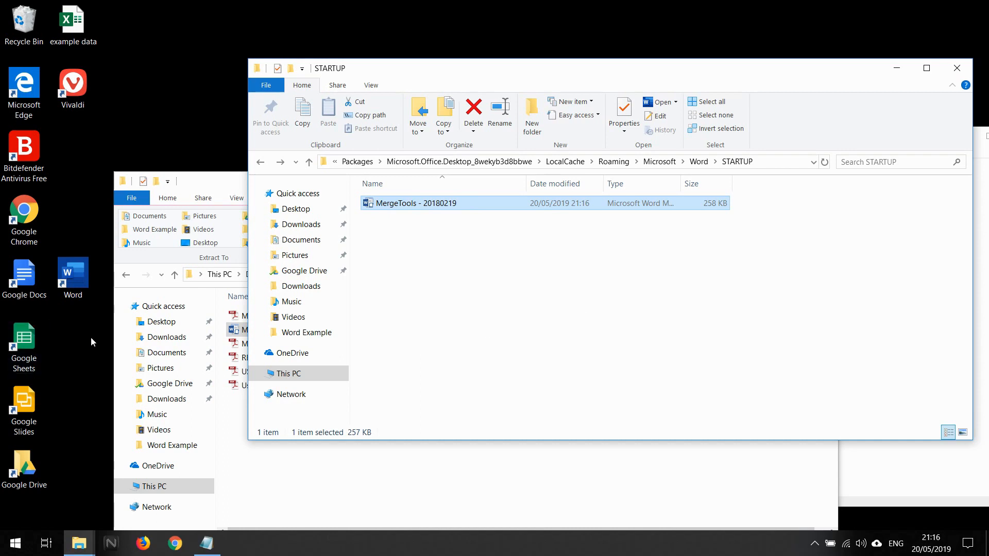
pyautogui.moveTo(96, 419)
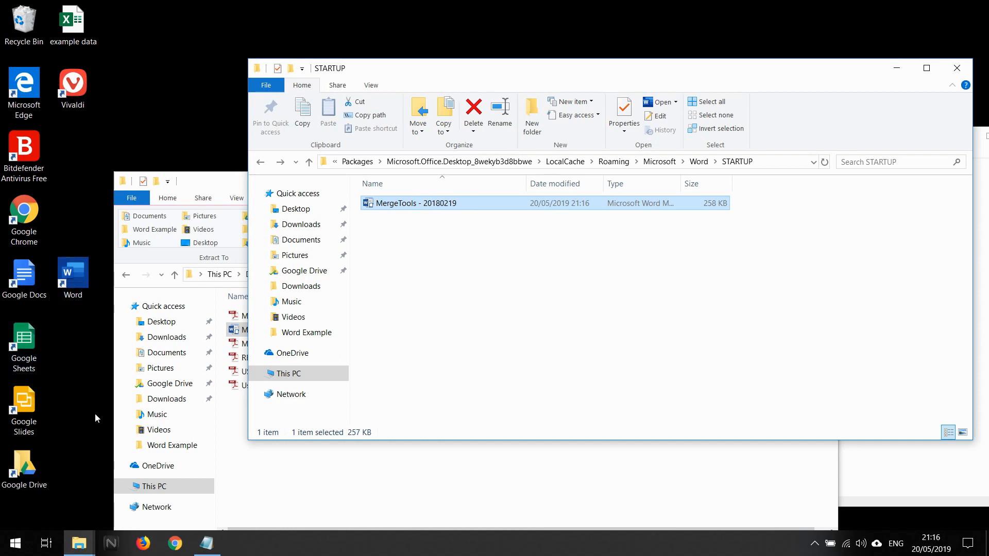
pyautogui.click(74, 272)
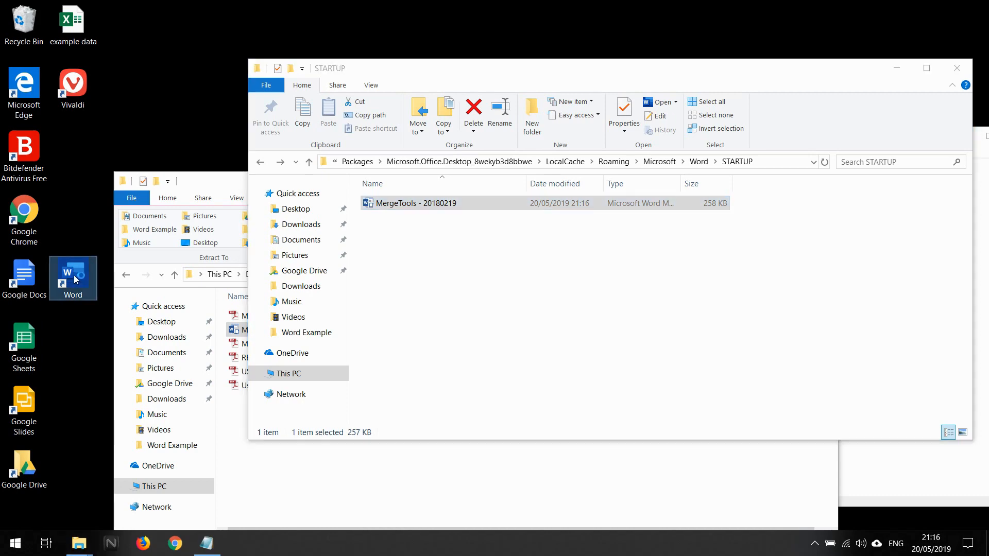
# Relaunch Word with a blank document showing the Merge Tools tab, and open Mailings
pyautogui.doubleClick(73, 272)
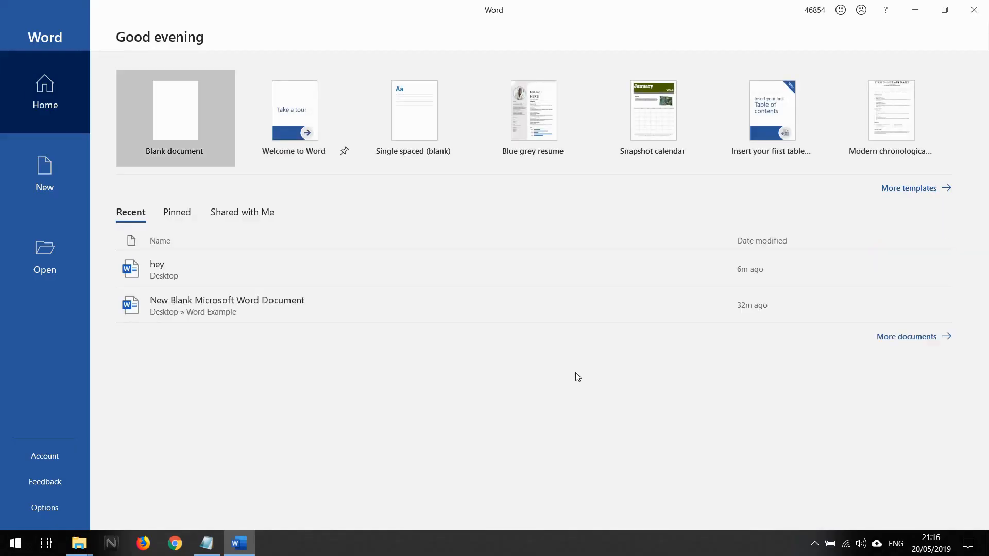
pyautogui.click(175, 110)
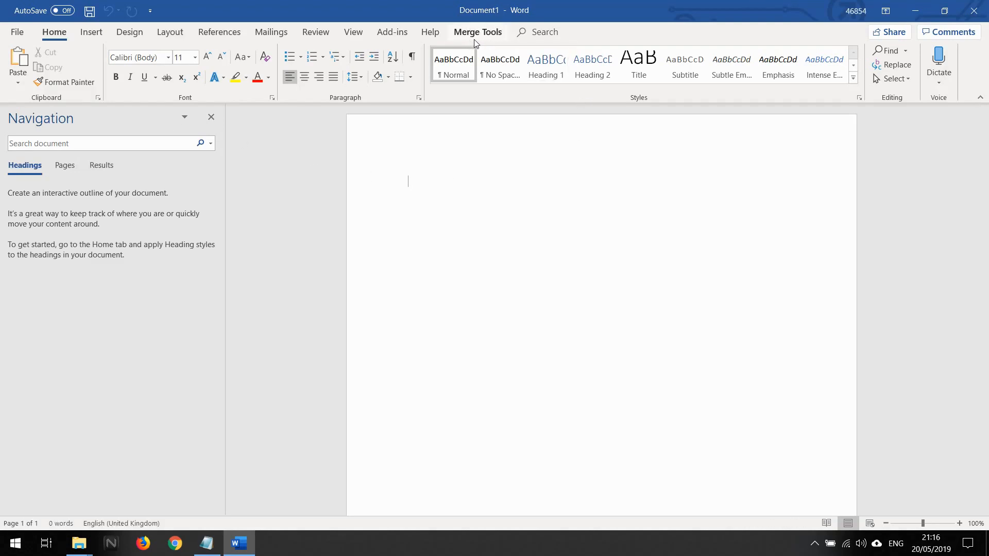
pyautogui.moveTo(473, 39)
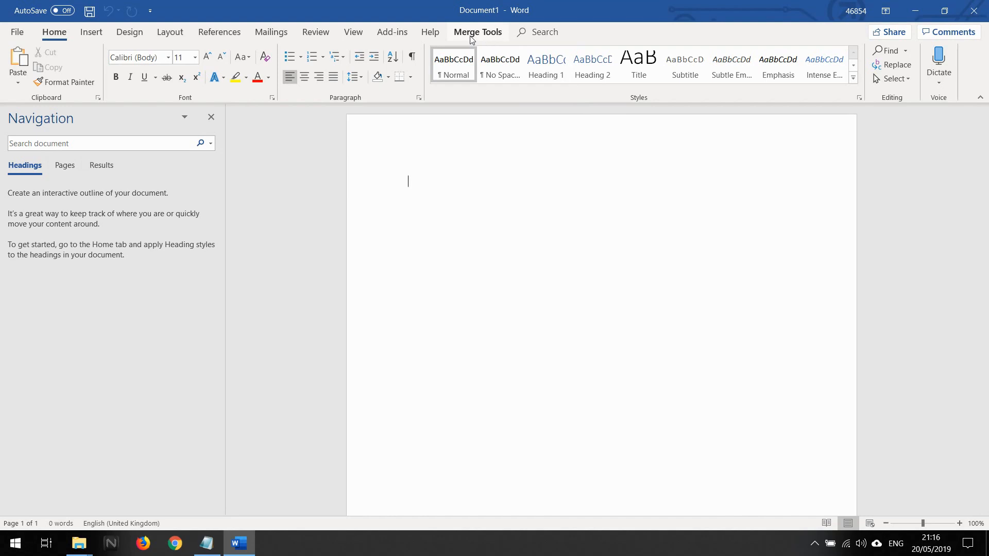
pyautogui.moveTo(474, 39)
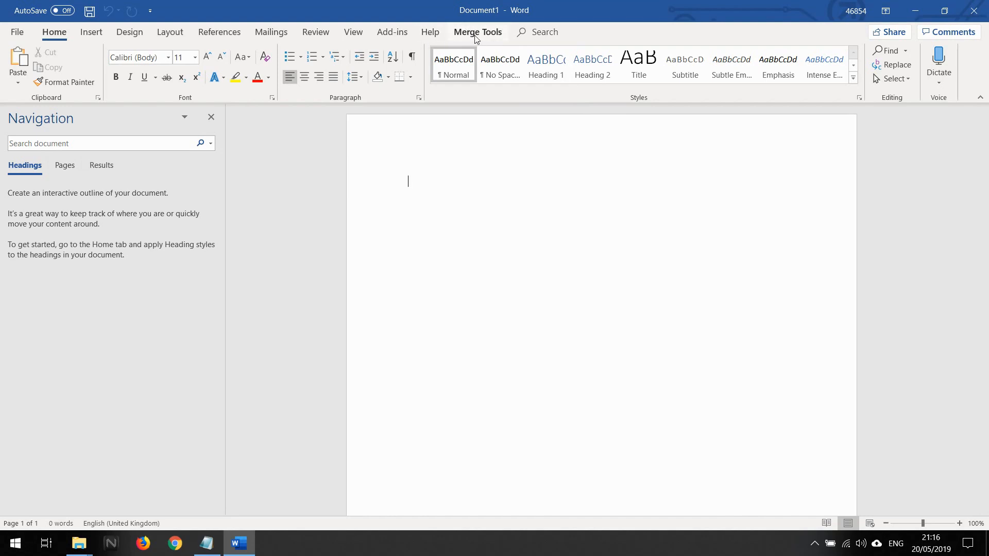
pyautogui.moveTo(271, 31)
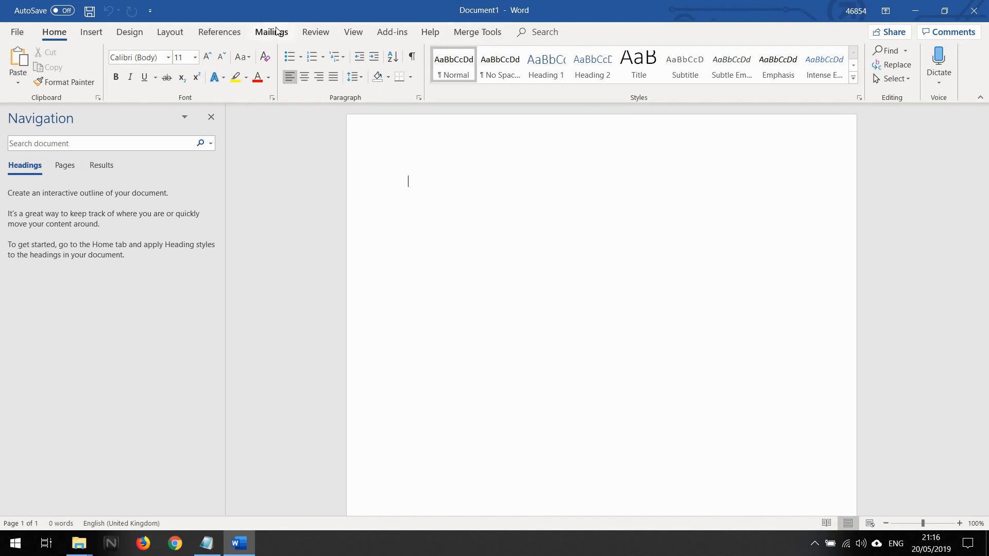
pyautogui.click(270, 31)
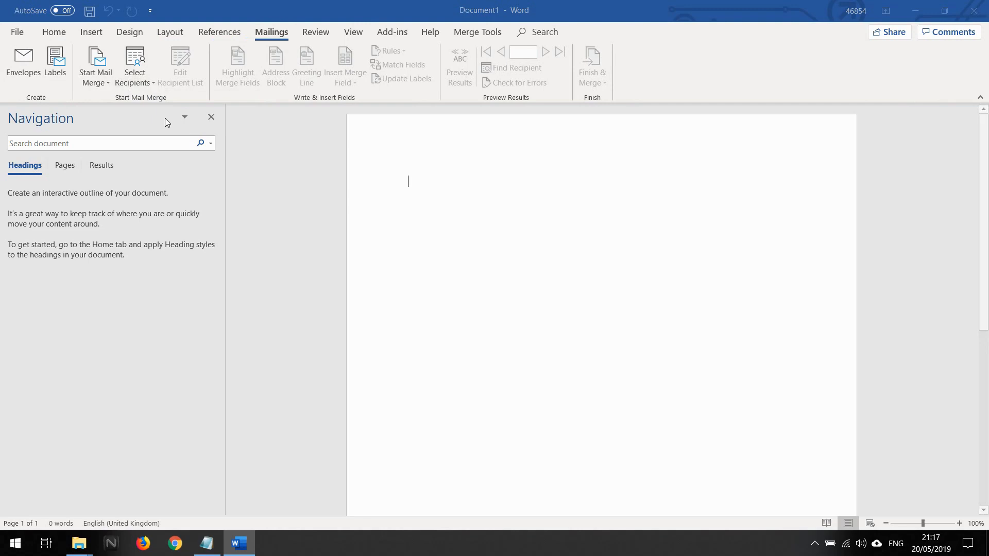
# Use Sheet1$ of the example data spreadsheet, with headers, as the recipient list
pyautogui.click(135, 63)
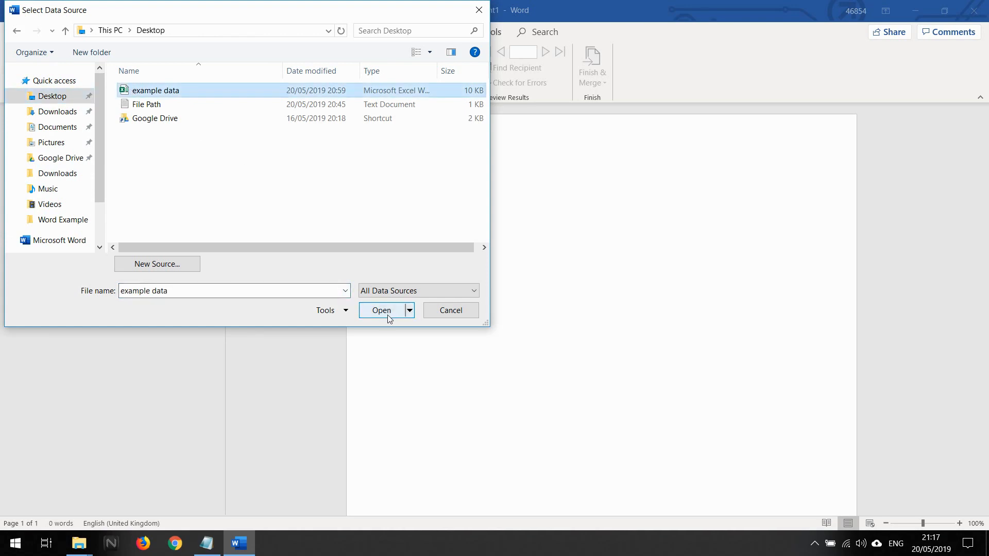
pyautogui.click(382, 309)
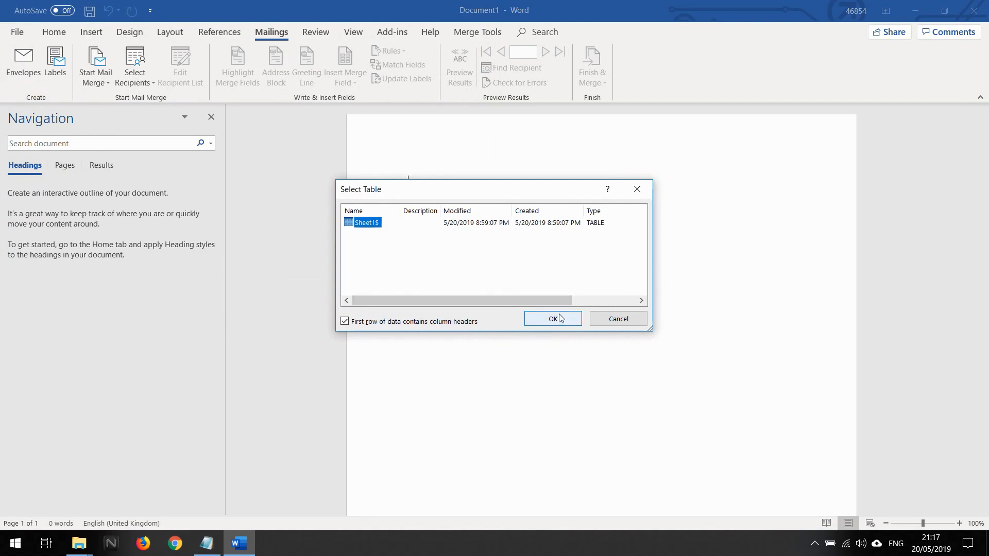
pyautogui.click(551, 318)
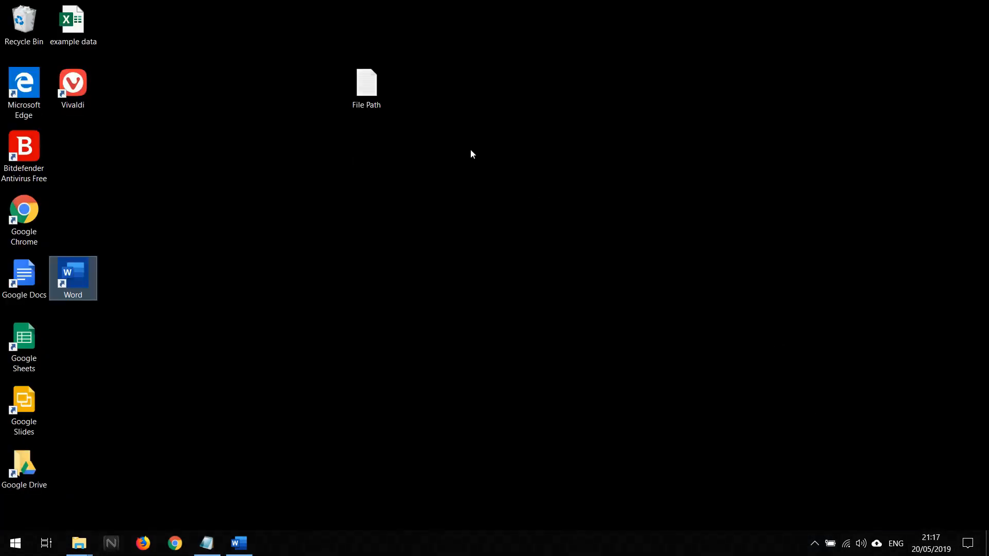
pyautogui.click(73, 24)
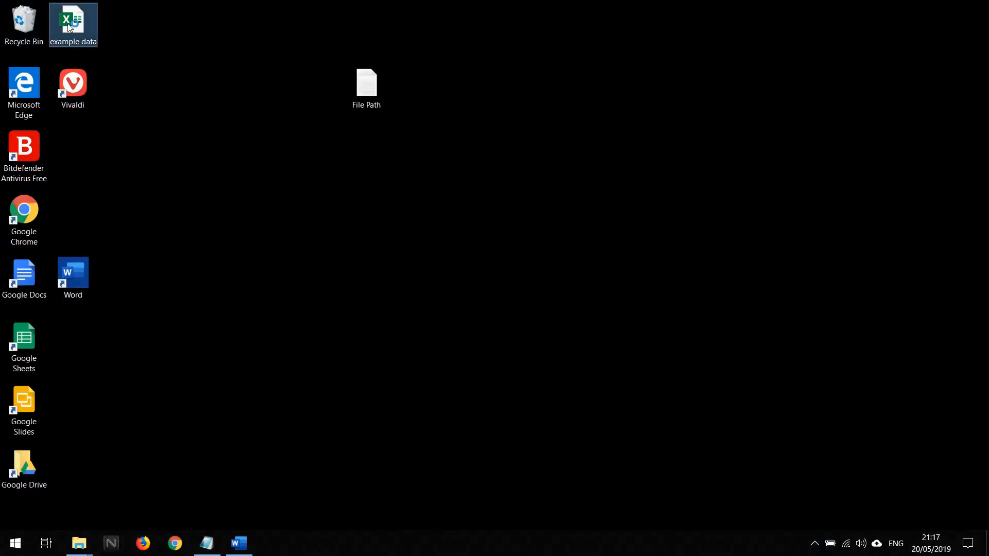
pyautogui.doubleClick(72, 20)
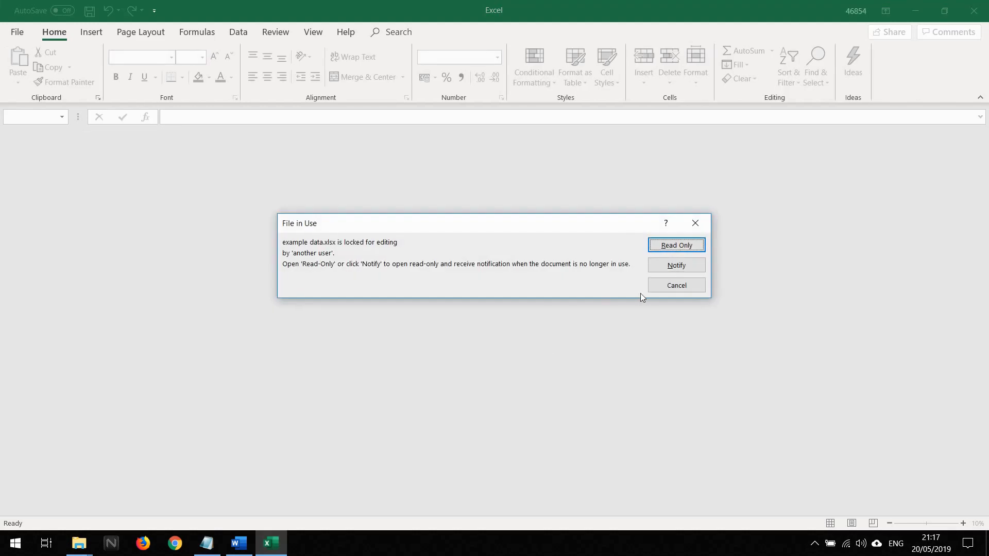
pyautogui.click(675, 244)
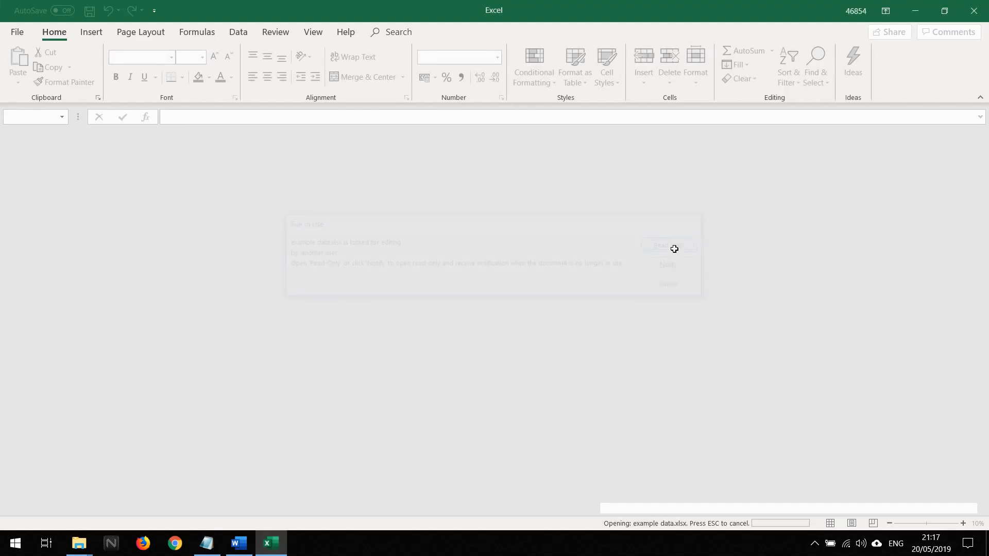
pyautogui.click(667, 245)
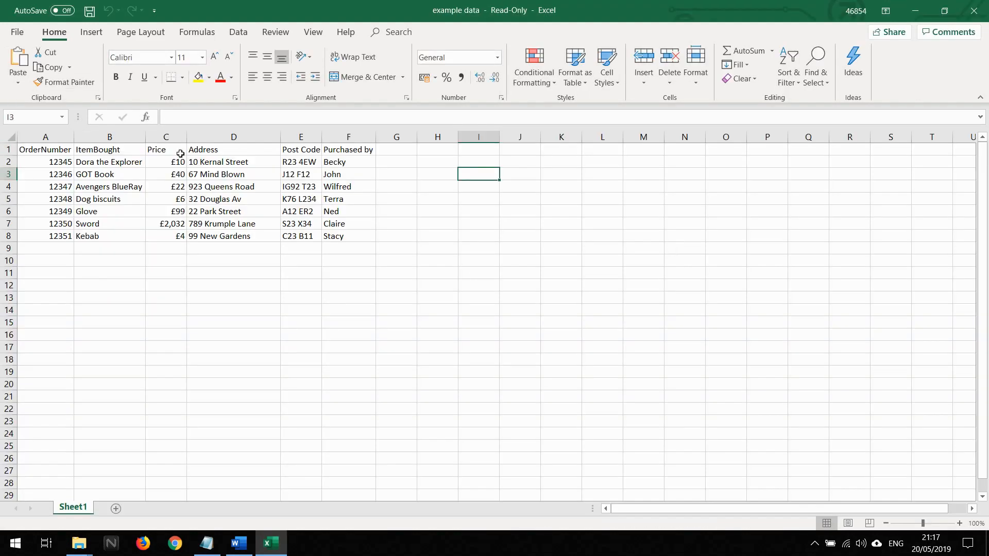
pyautogui.moveTo(294, 248)
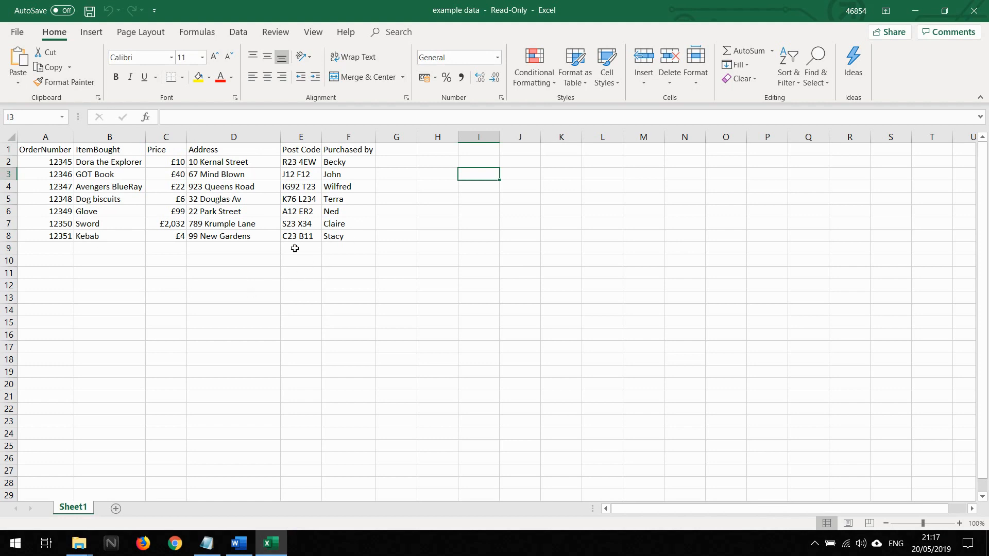
pyautogui.moveTo(306, 267)
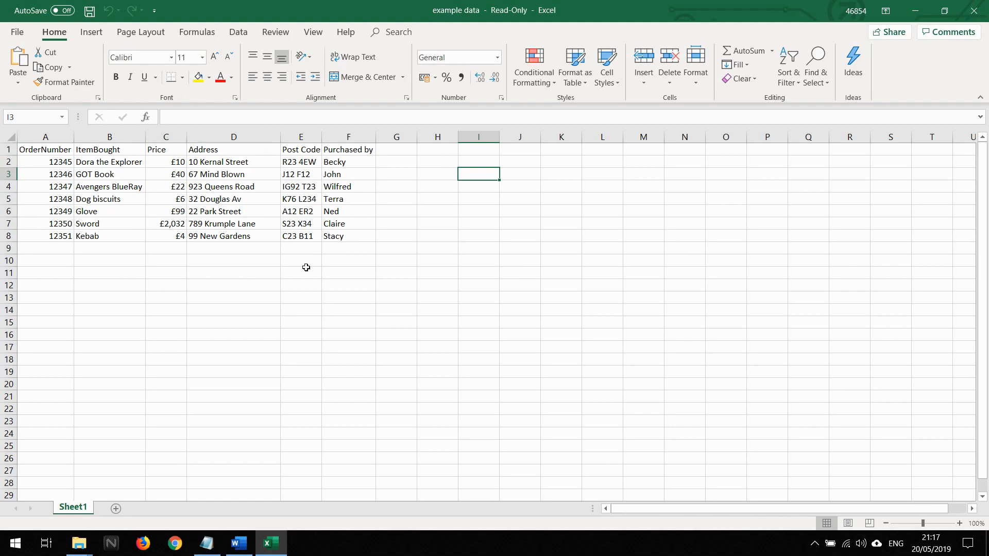
pyautogui.moveTo(657, 256)
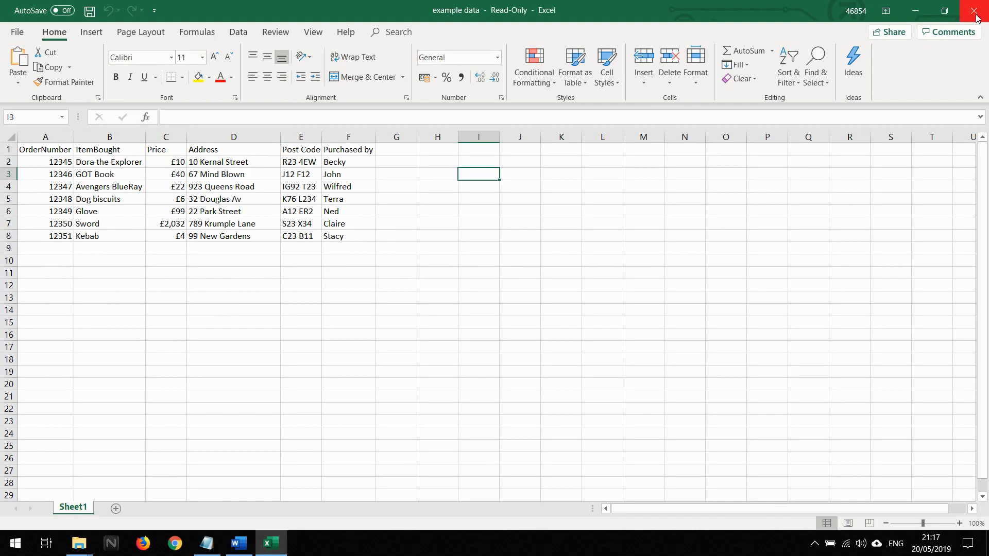
pyautogui.click(977, 11)
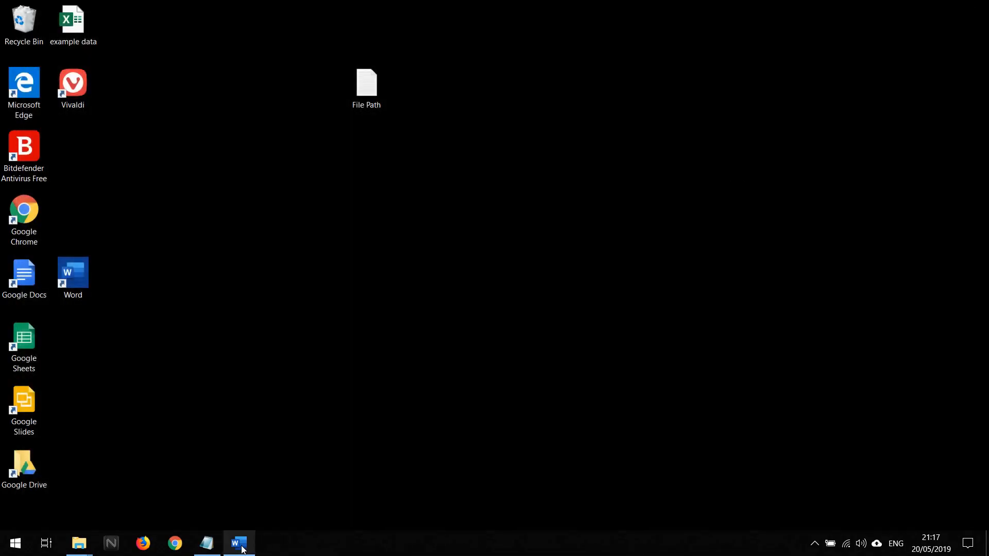
# Write 'Hello «Purchased_by»' and 'You have purchased «ItemBought»' in the letter
pyautogui.click(238, 543)
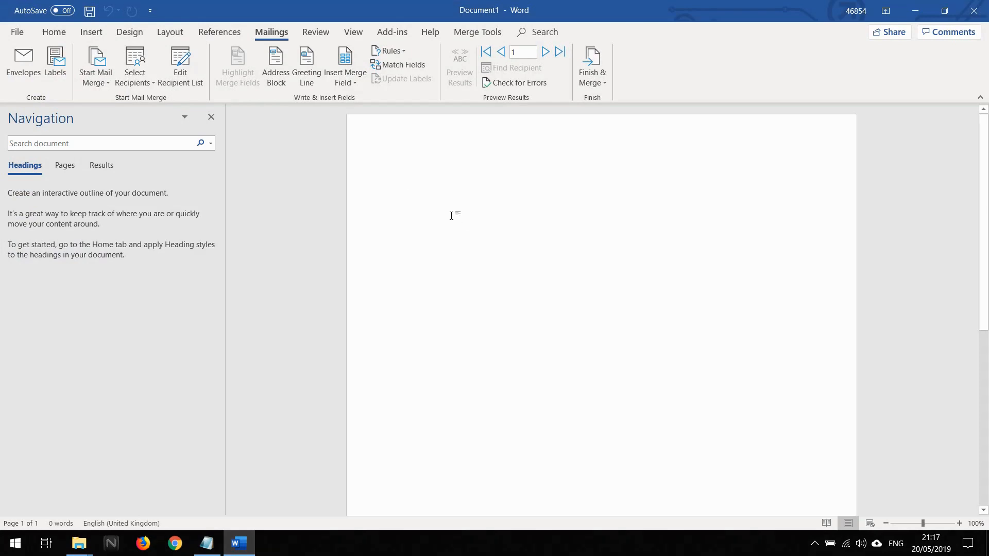
pyautogui.write('Hello')
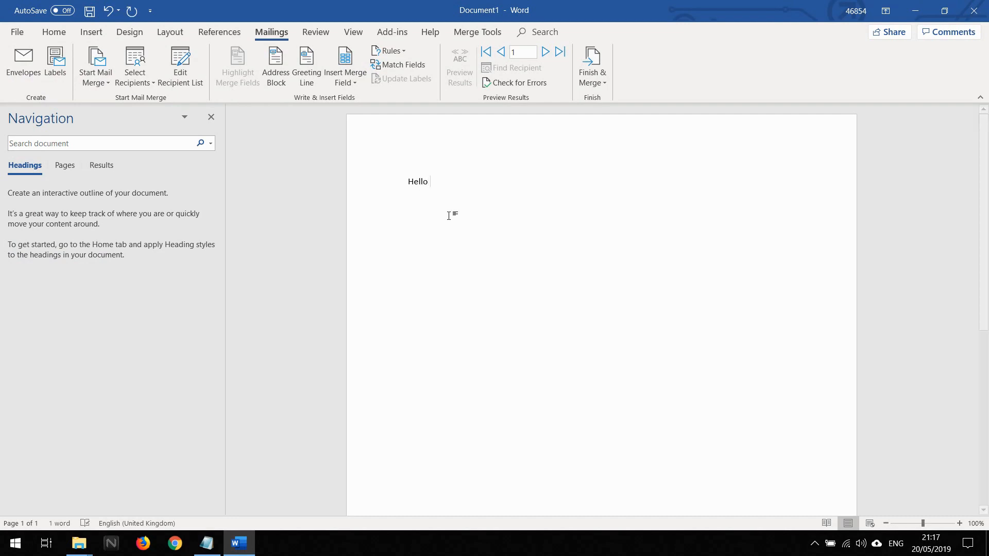
pyautogui.click(345, 64)
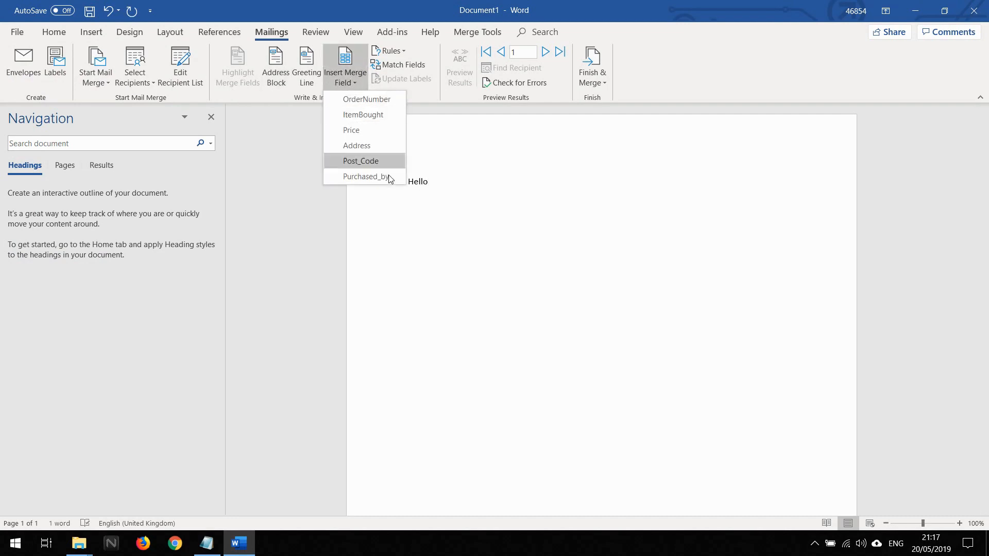
pyautogui.click(366, 177)
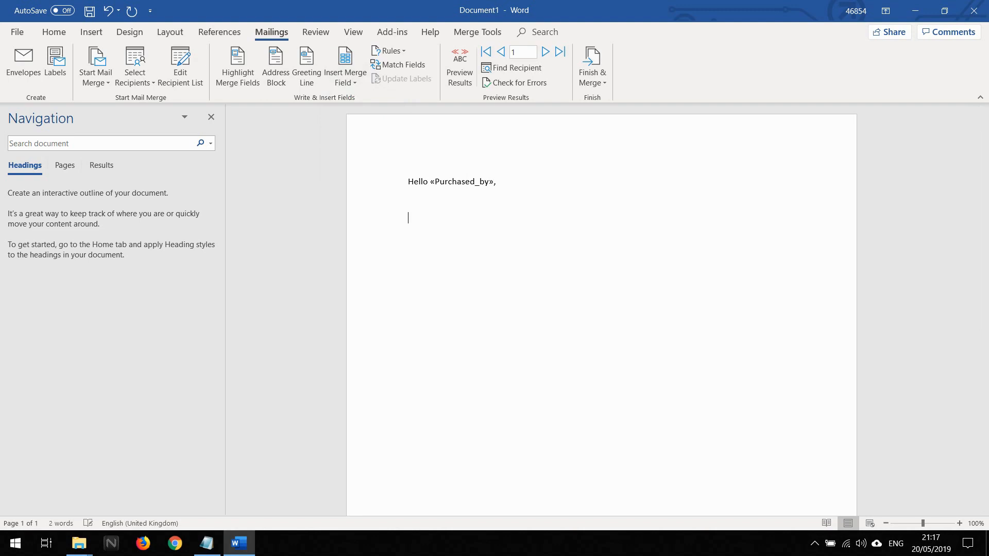
pyautogui.write('You have pu')
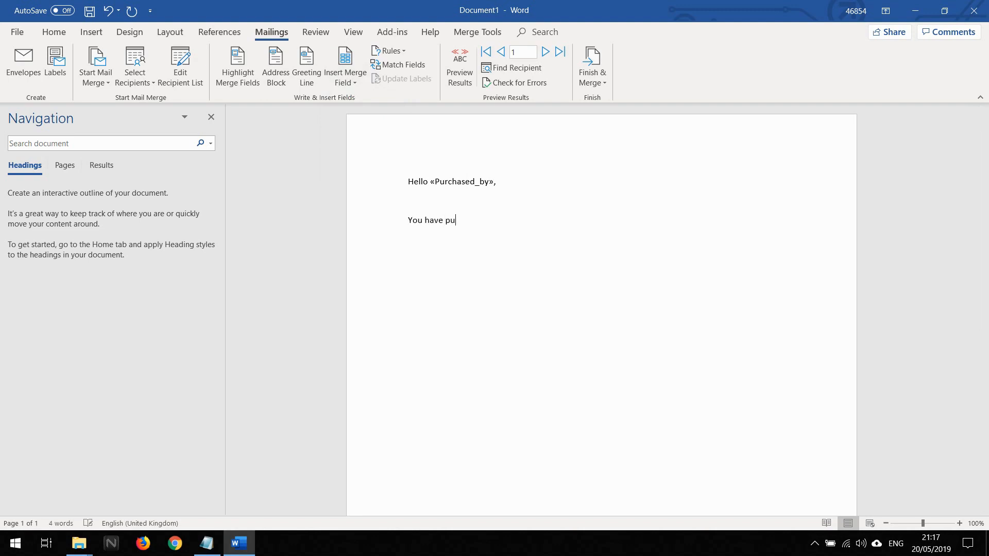
pyautogui.write('rchased')
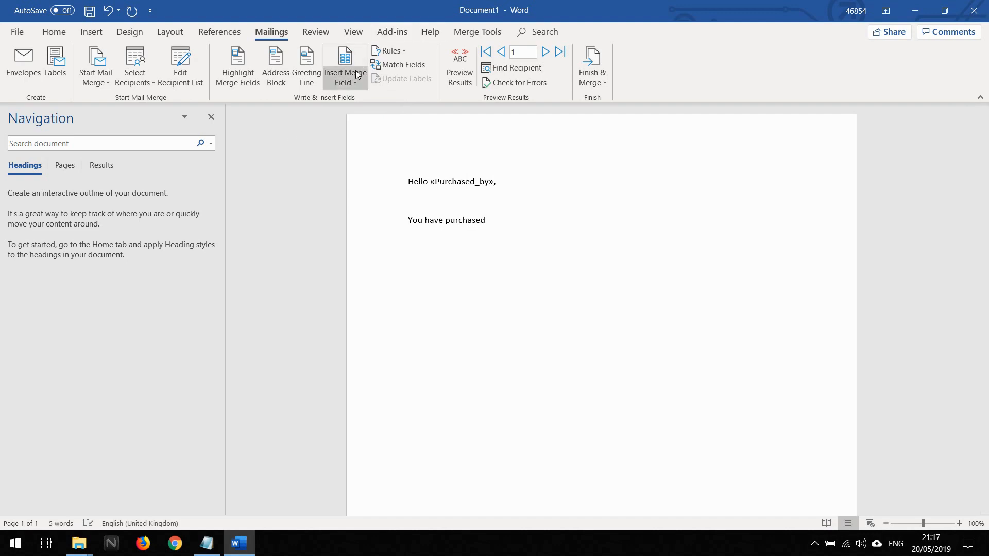
pyautogui.click(340, 63)
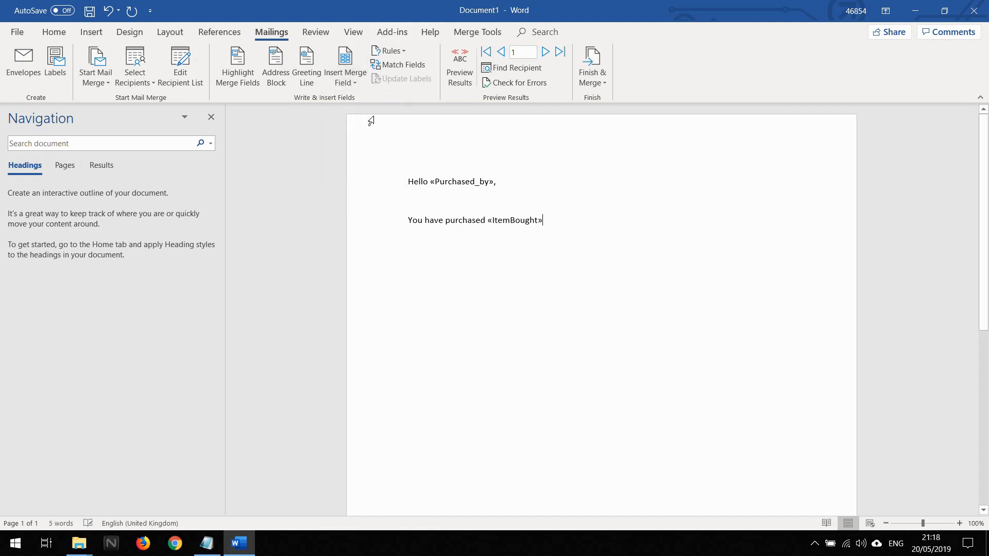
# Add 'for £«Price»' and a sentence saying it is sent to «Address»
pyautogui.write('for')
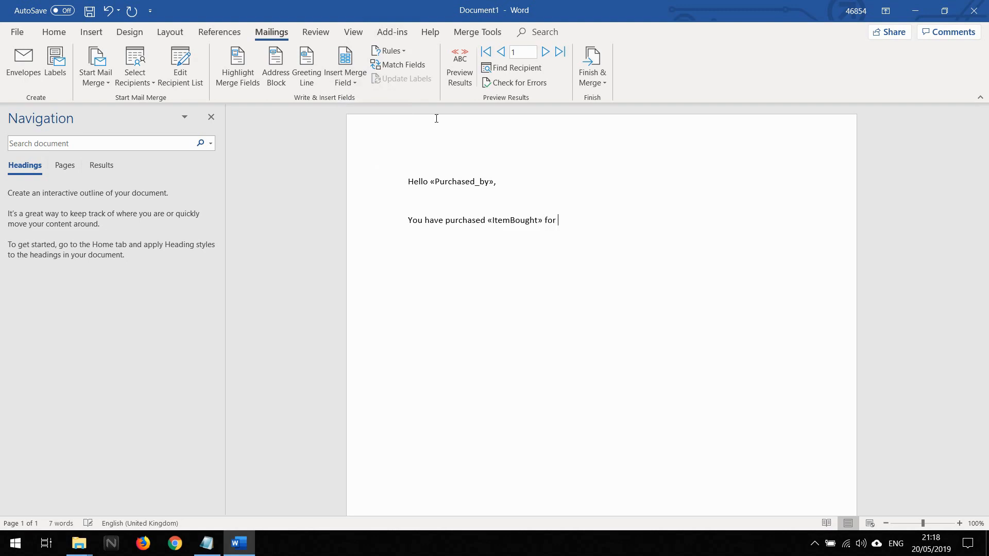
pyautogui.write('£')
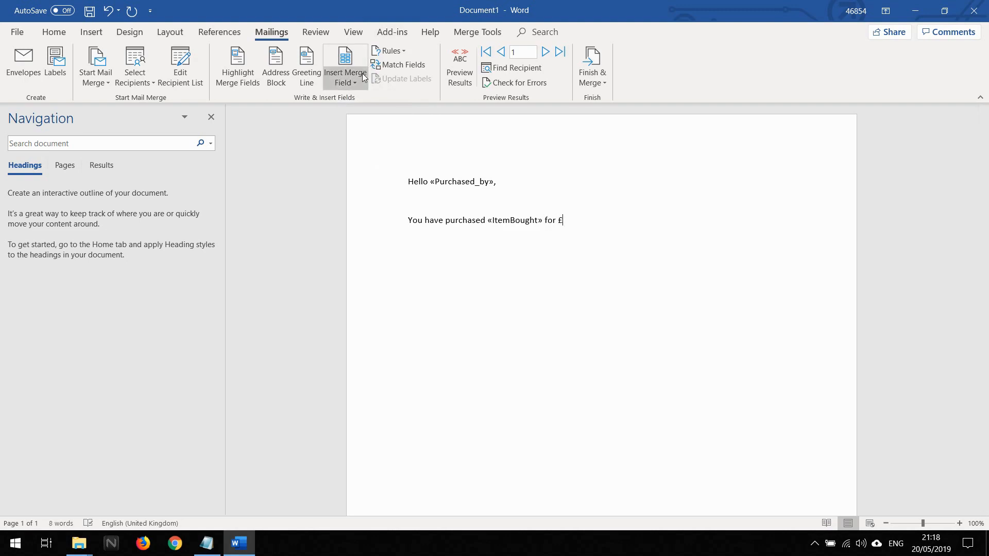
pyautogui.click(344, 65)
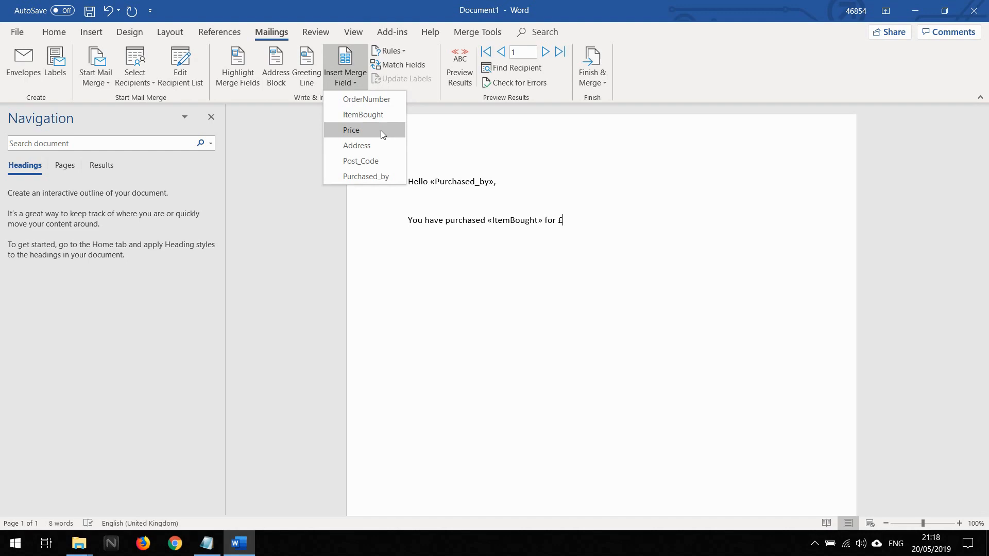
pyautogui.click(351, 129)
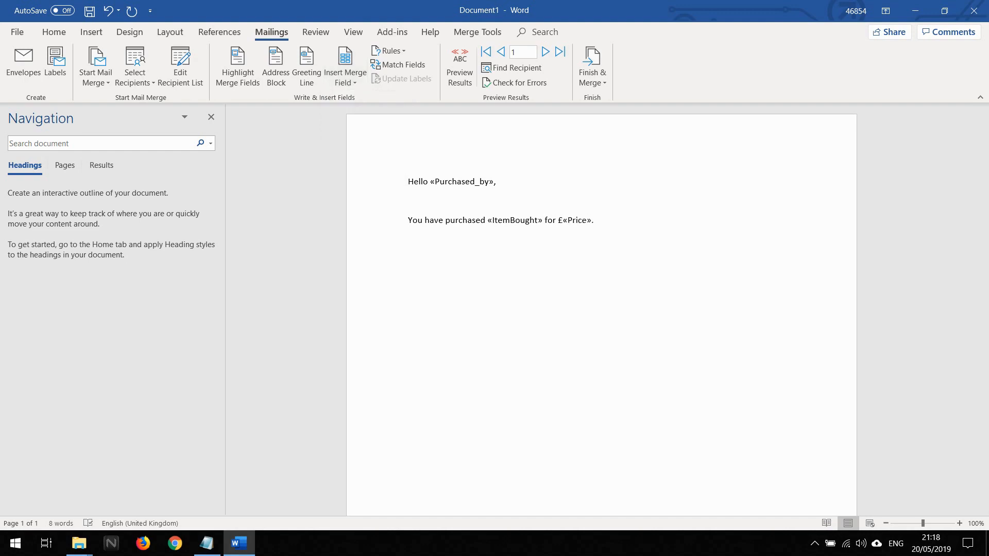
pyautogui.write('It will be sen')
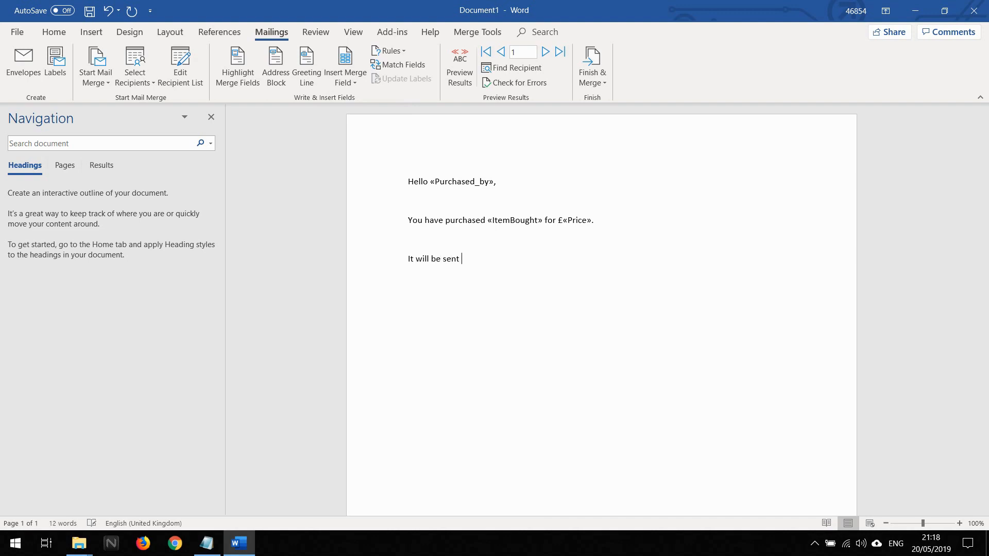
pyautogui.write('to')
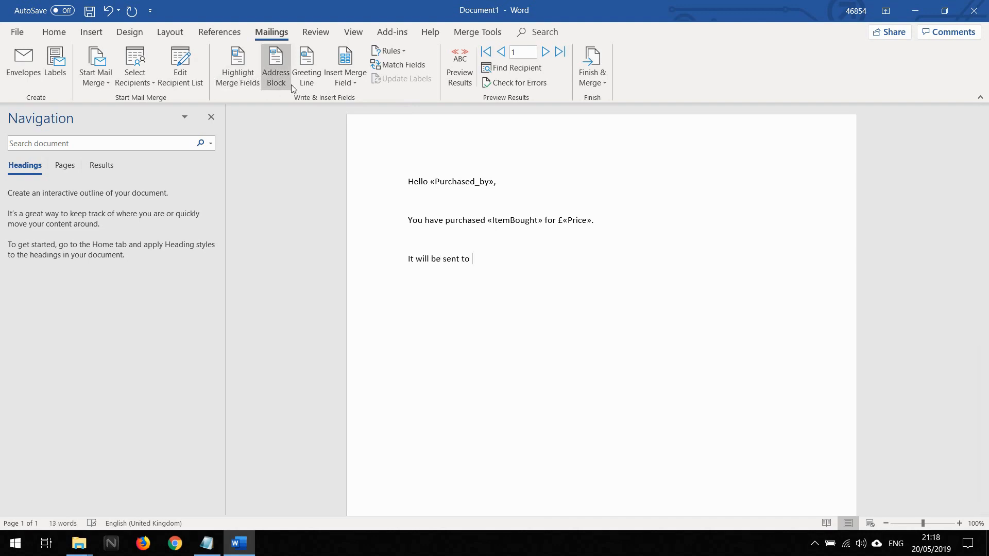
pyautogui.click(345, 65)
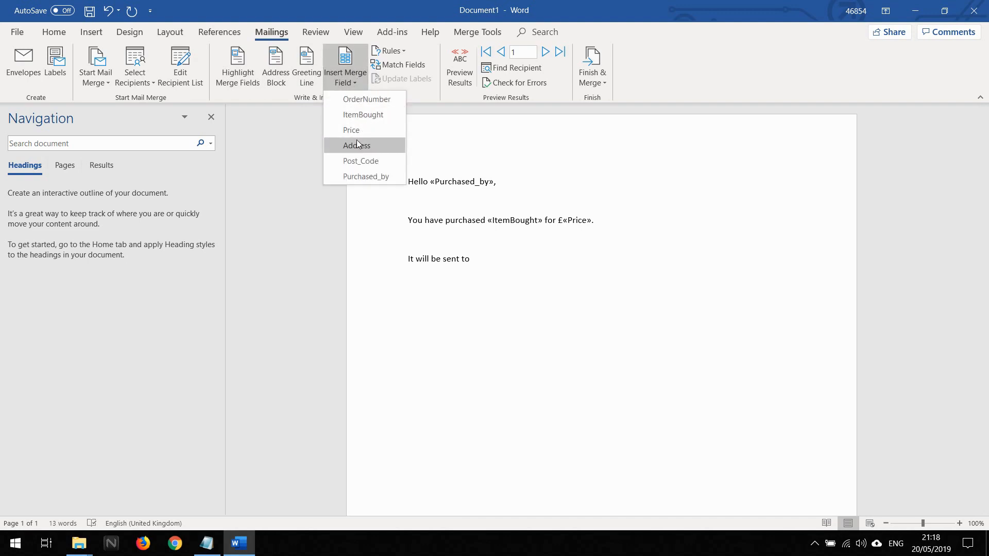
pyautogui.click(356, 145)
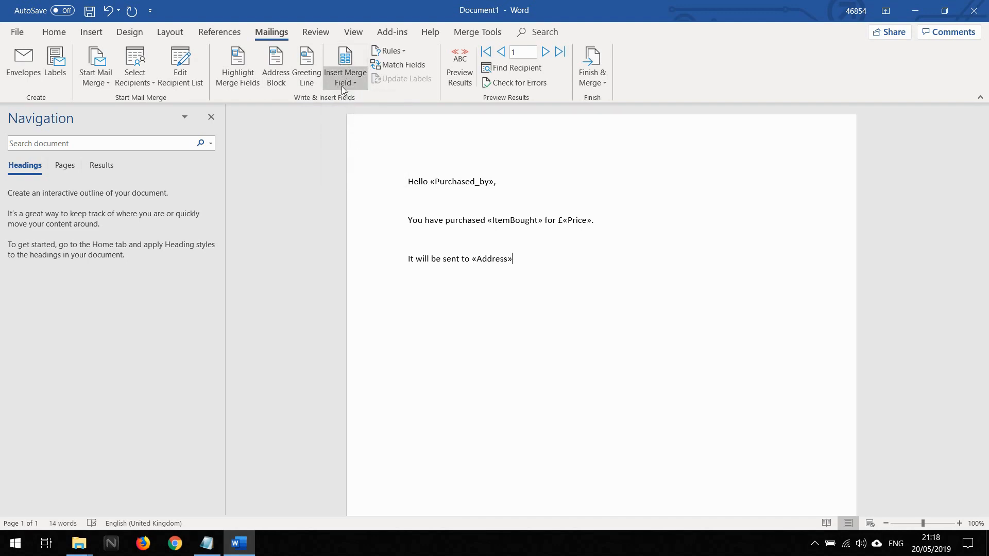
# Add «Post_Code» after the address and an 'Order number: «OrderNumber»' line
pyautogui.click(345, 67)
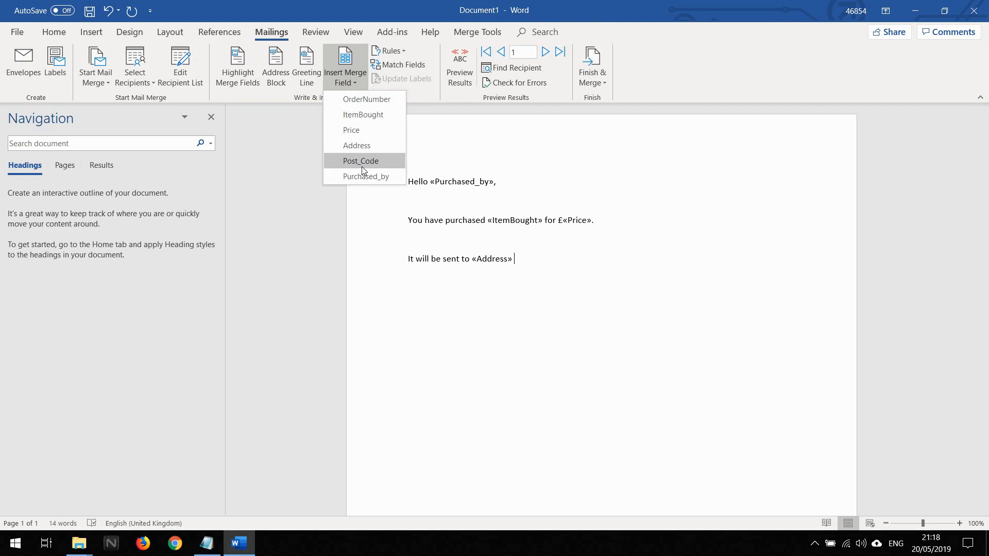
pyautogui.click(360, 161)
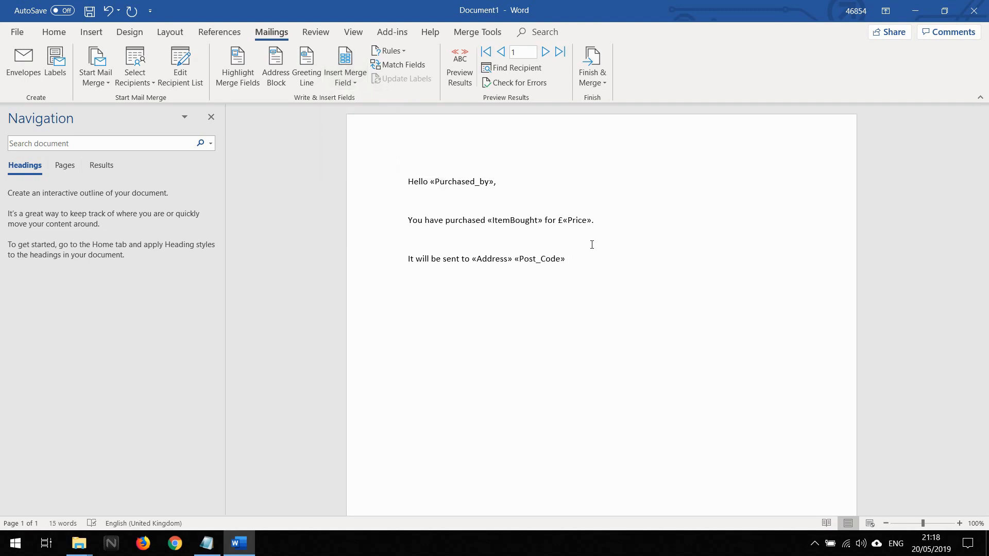
pyautogui.write('Order')
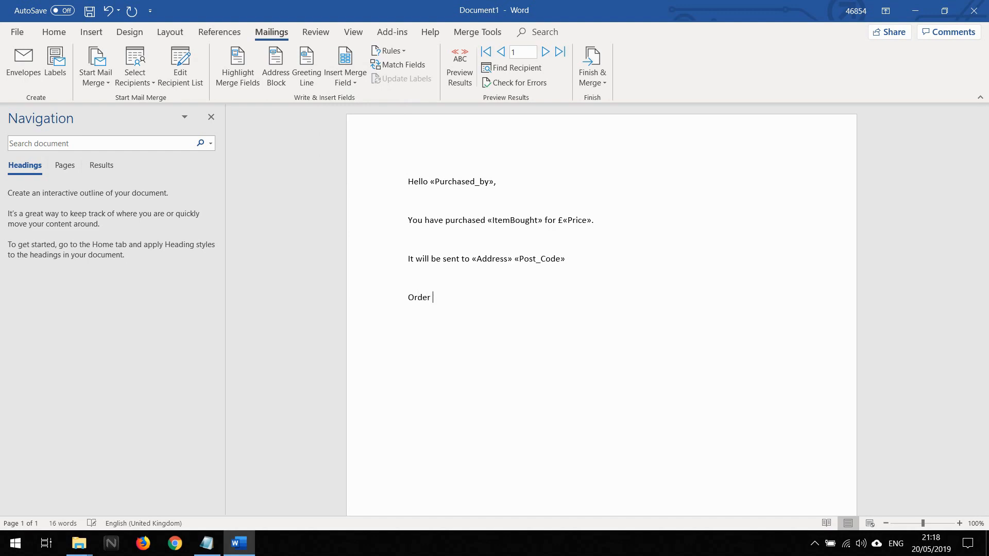
pyautogui.write('number:')
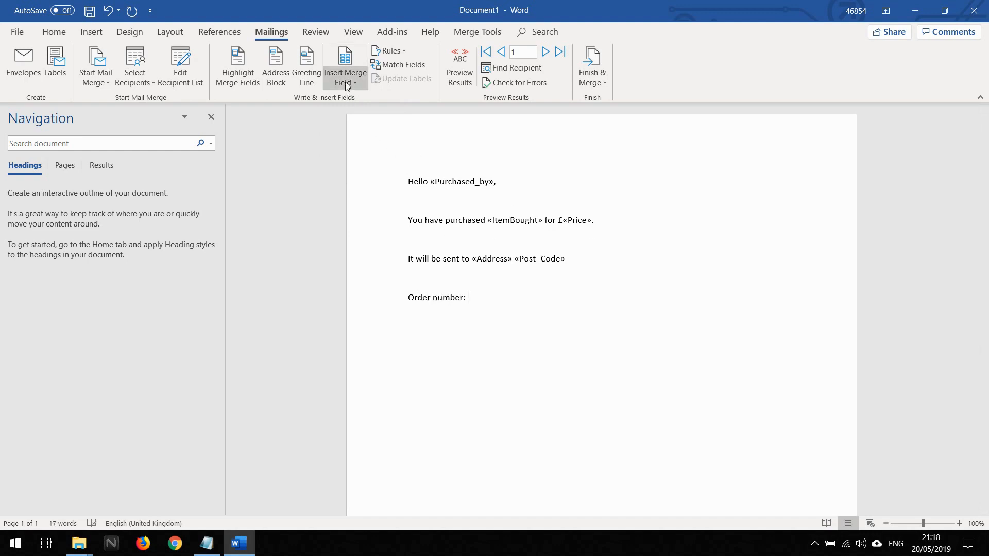
pyautogui.click(345, 65)
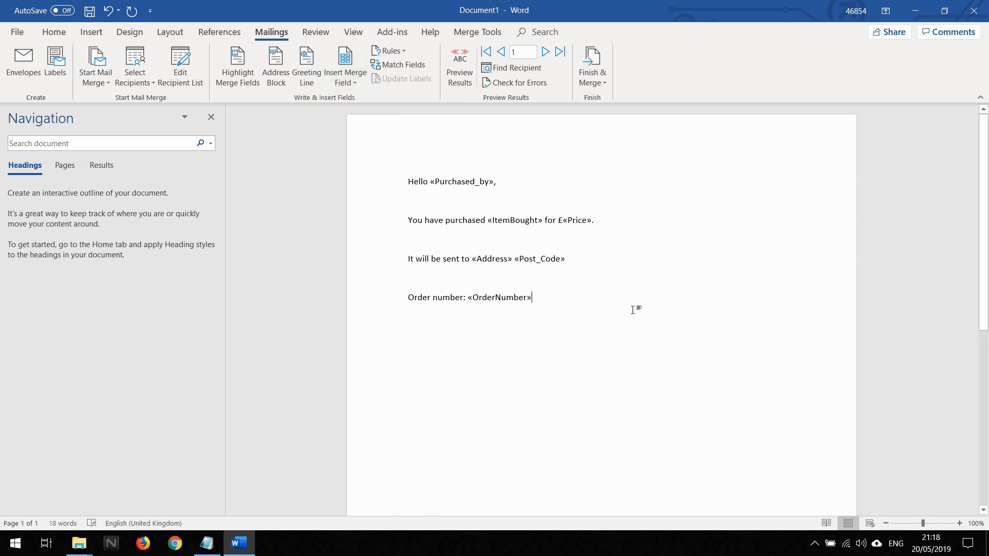
pyautogui.moveTo(540, 183)
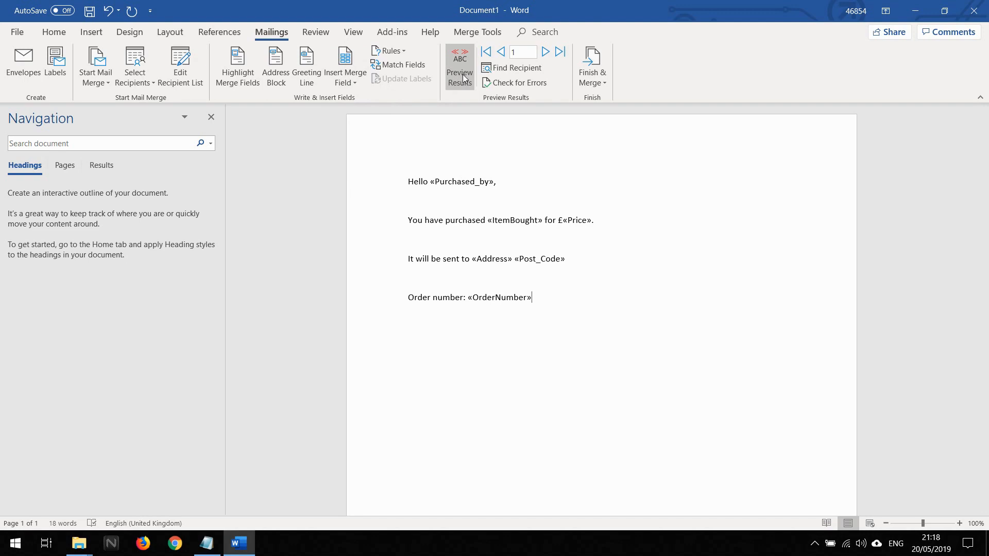
# Preview merged letters for recipients like Becky, John and Ned, then return to field names
pyautogui.click(459, 67)
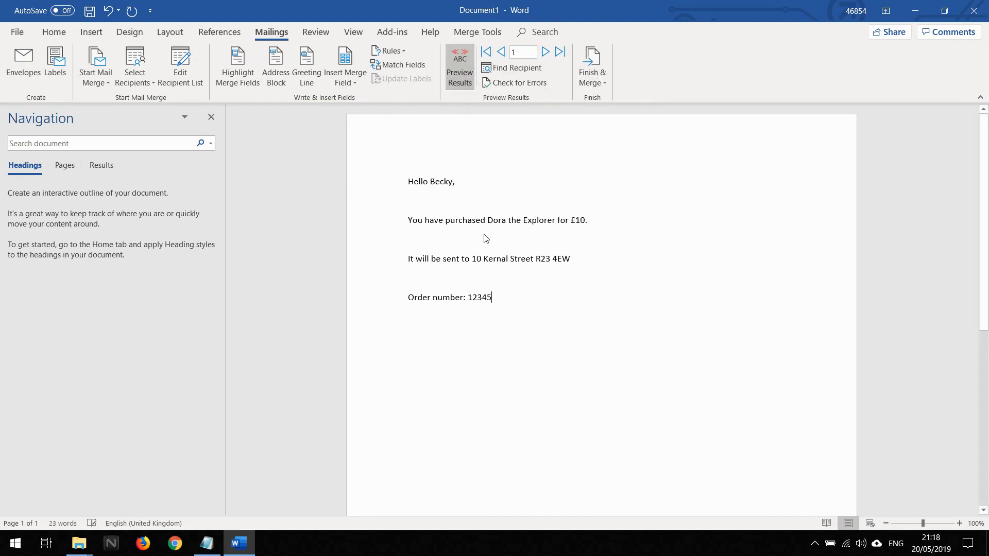
pyautogui.moveTo(543, 59)
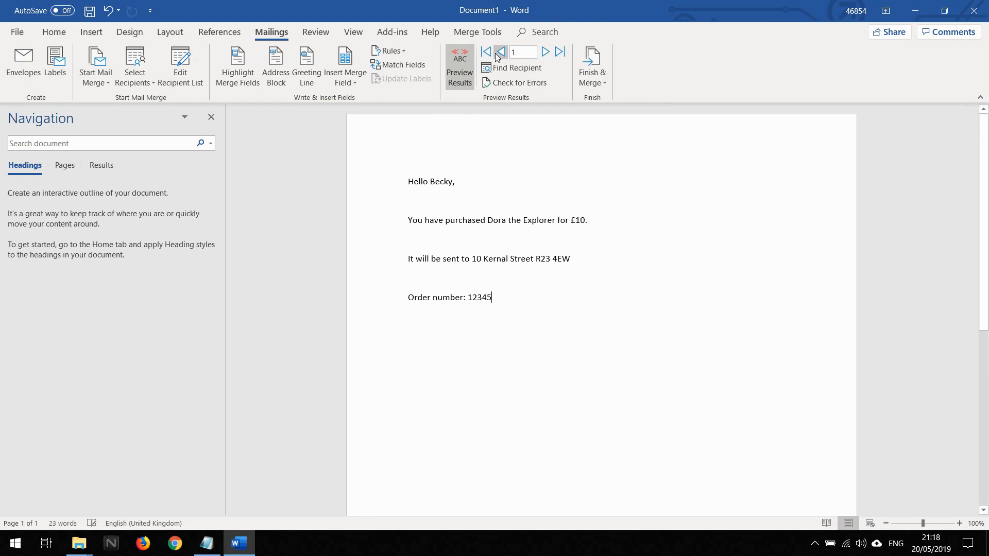
pyautogui.click(545, 52)
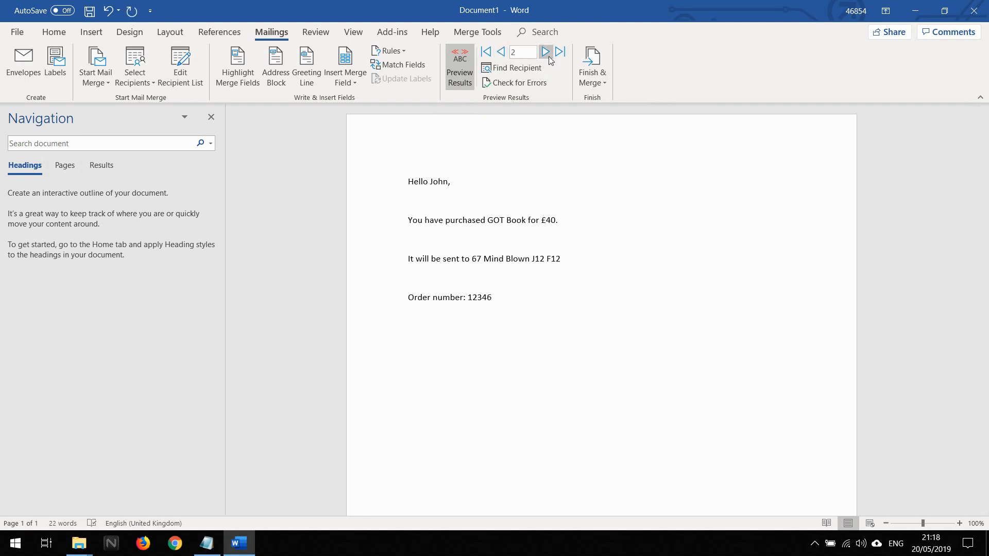
pyautogui.click(545, 52)
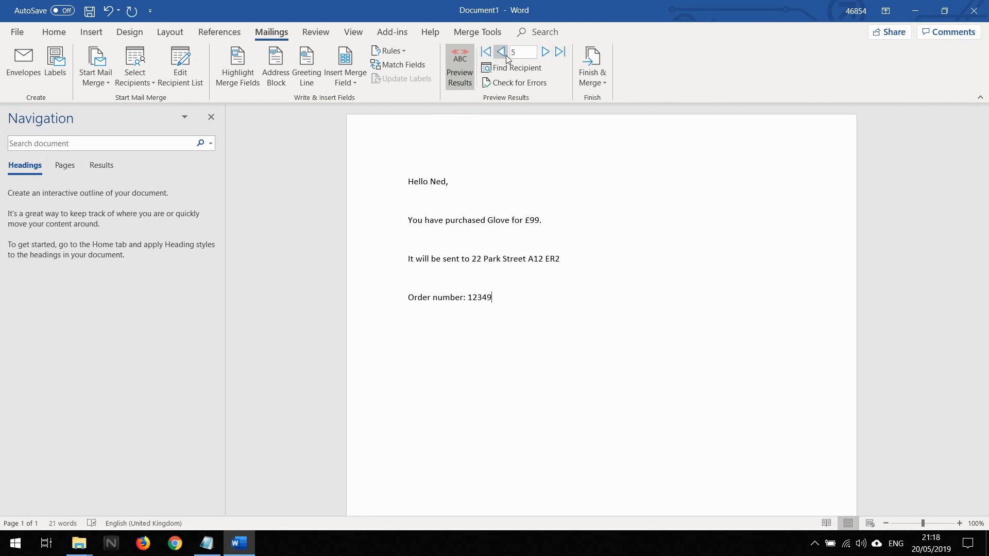
pyautogui.click(501, 52)
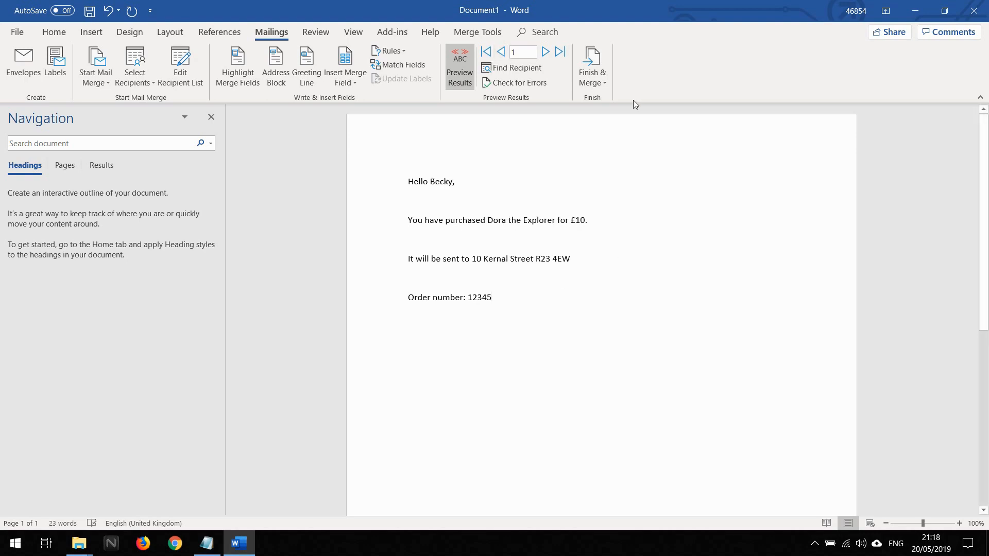
pyautogui.moveTo(350, 144)
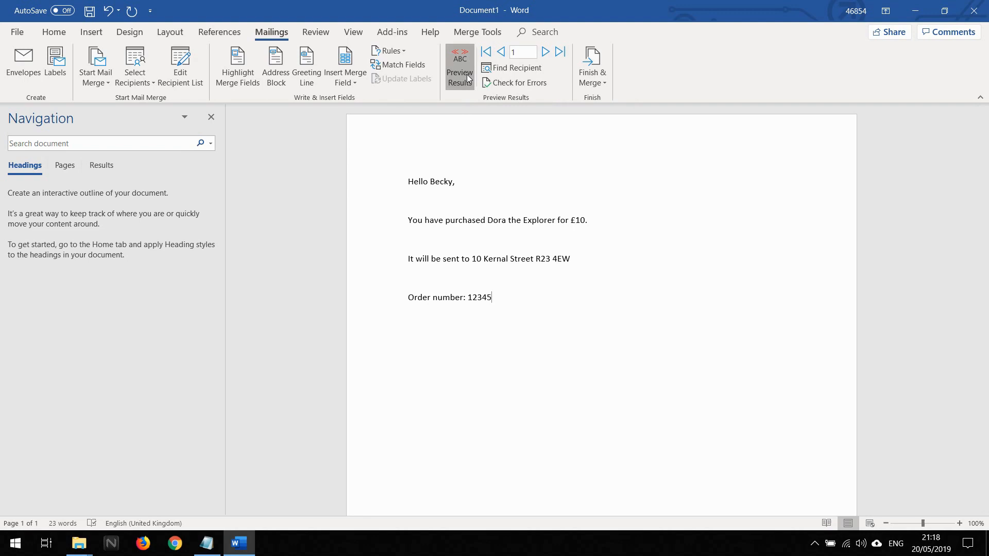
pyautogui.click(459, 65)
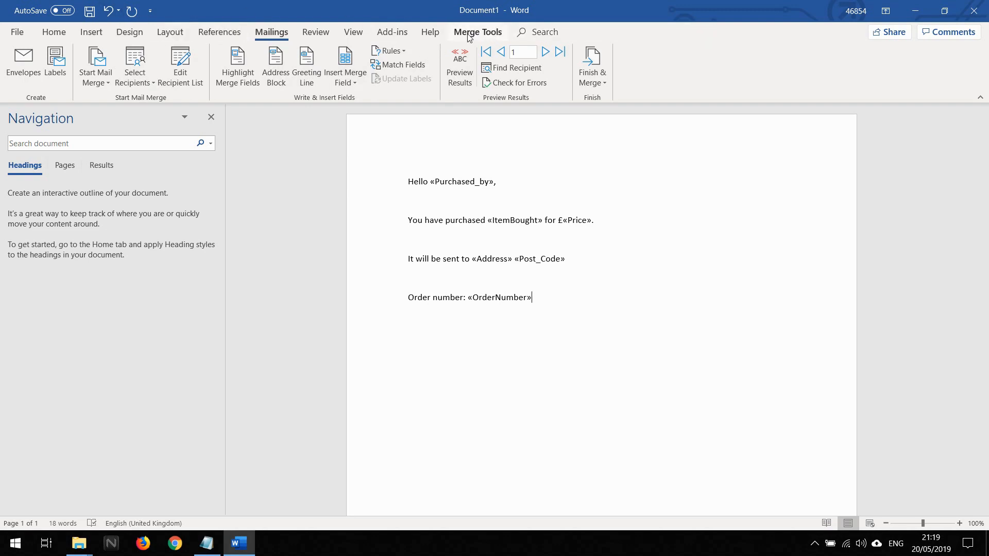
# Start Merge to Individual Docs from the Merge Tools add-in tab
pyautogui.click(478, 32)
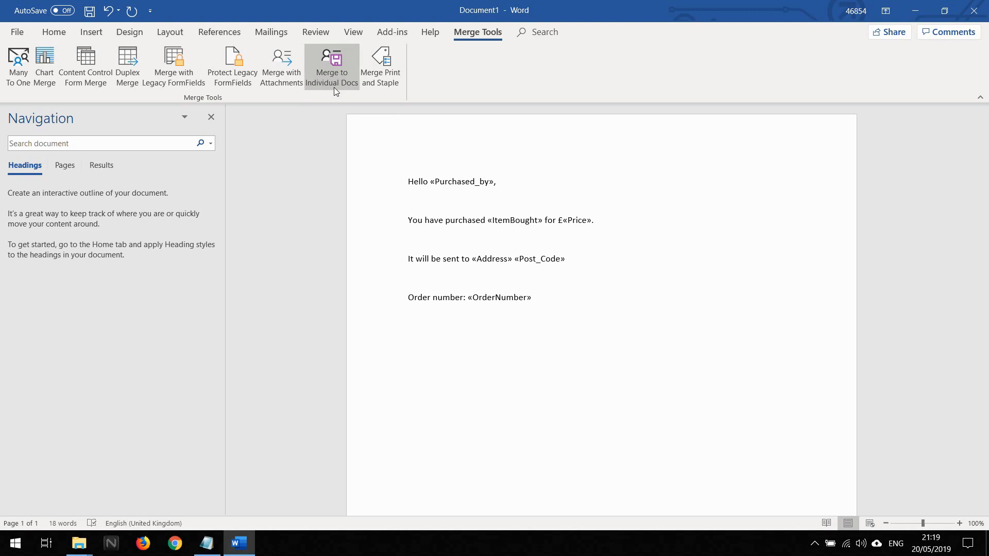
pyautogui.moveTo(331, 66)
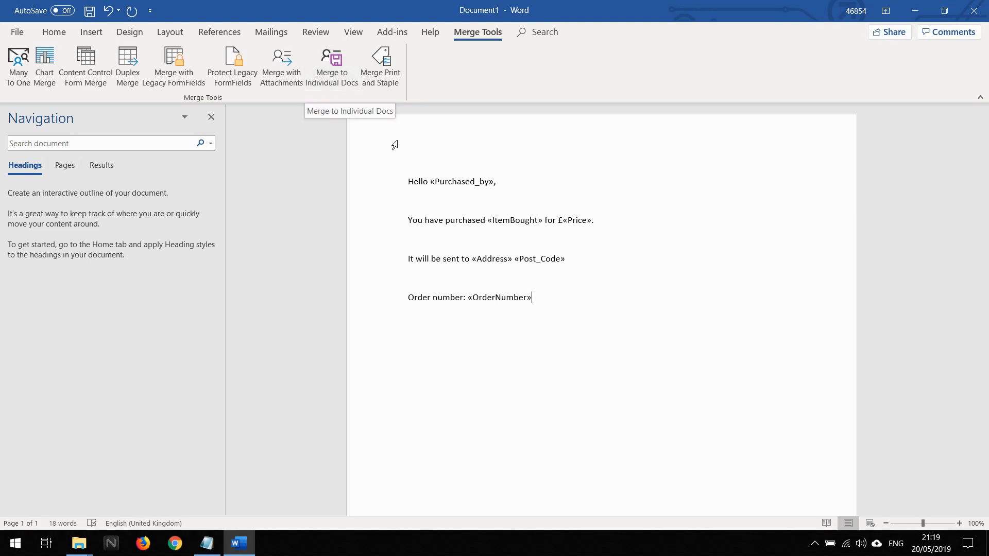
pyautogui.moveTo(502, 238)
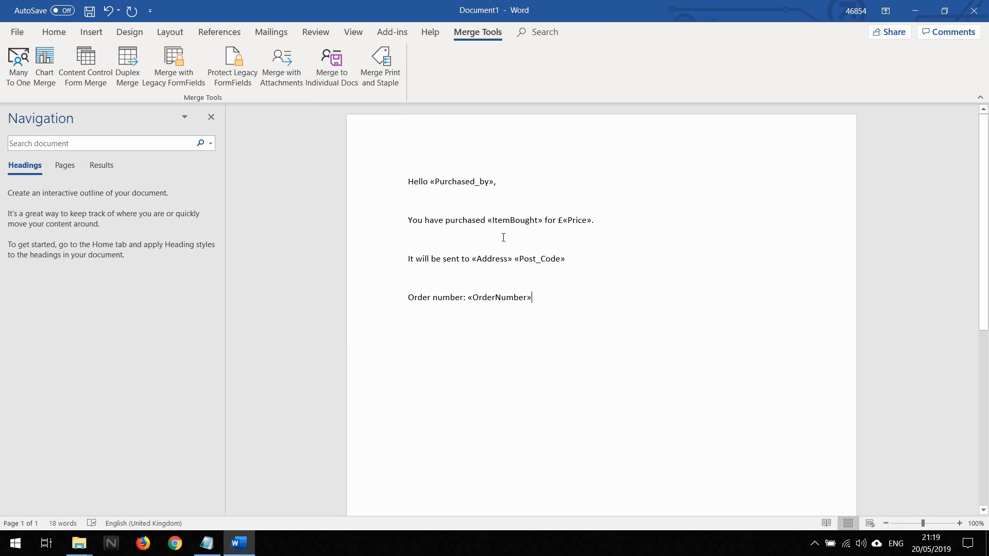
pyautogui.moveTo(331, 65)
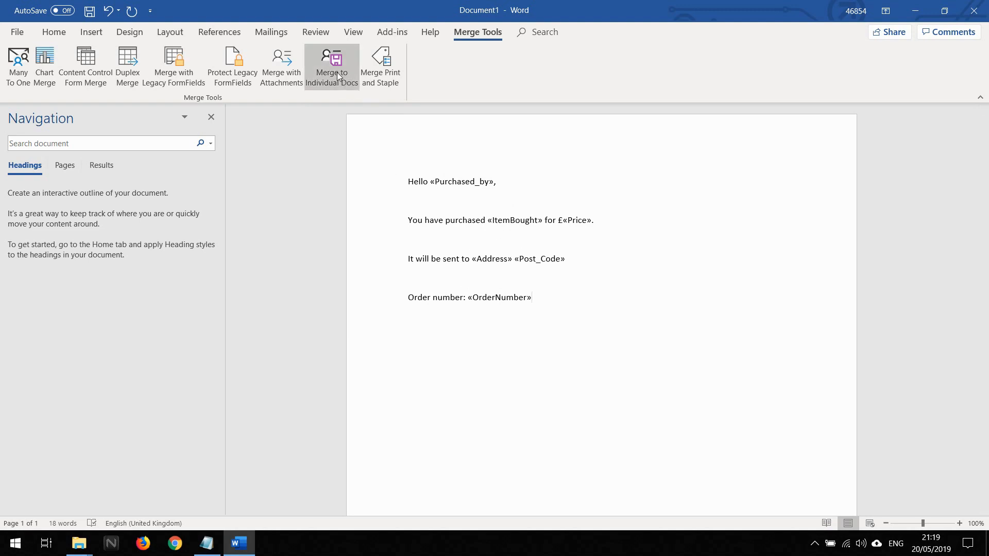
pyautogui.click(331, 60)
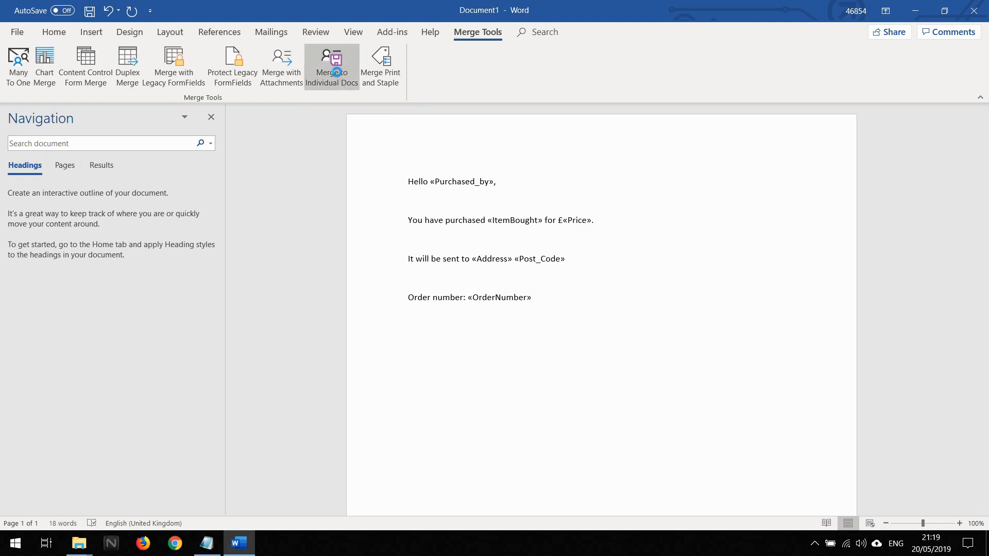
pyautogui.click(331, 60)
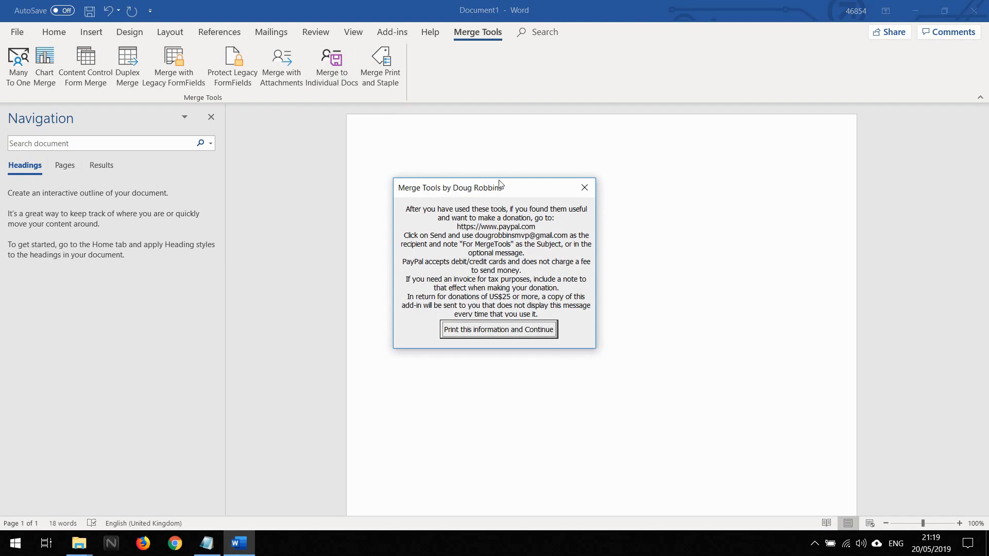
pyautogui.moveTo(484, 239)
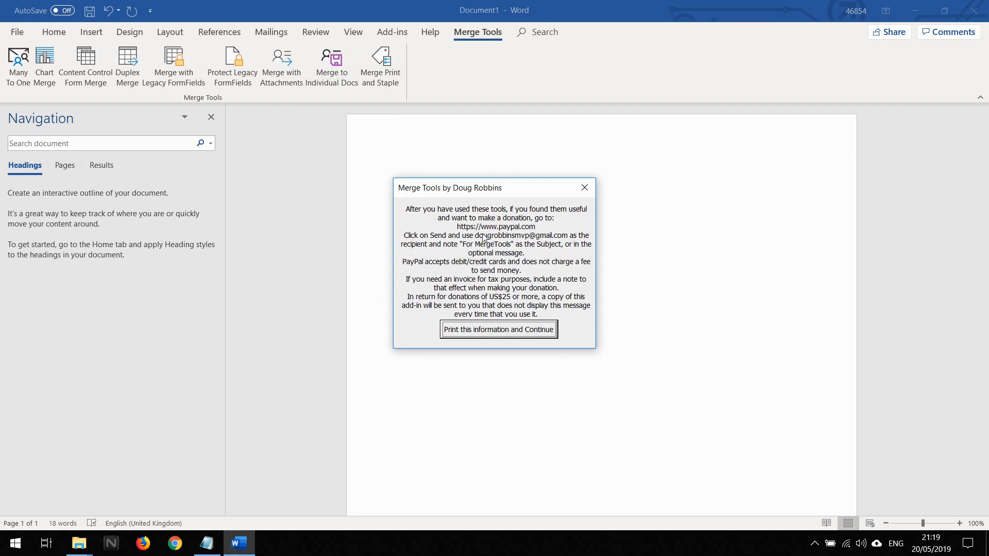
pyautogui.moveTo(484, 237)
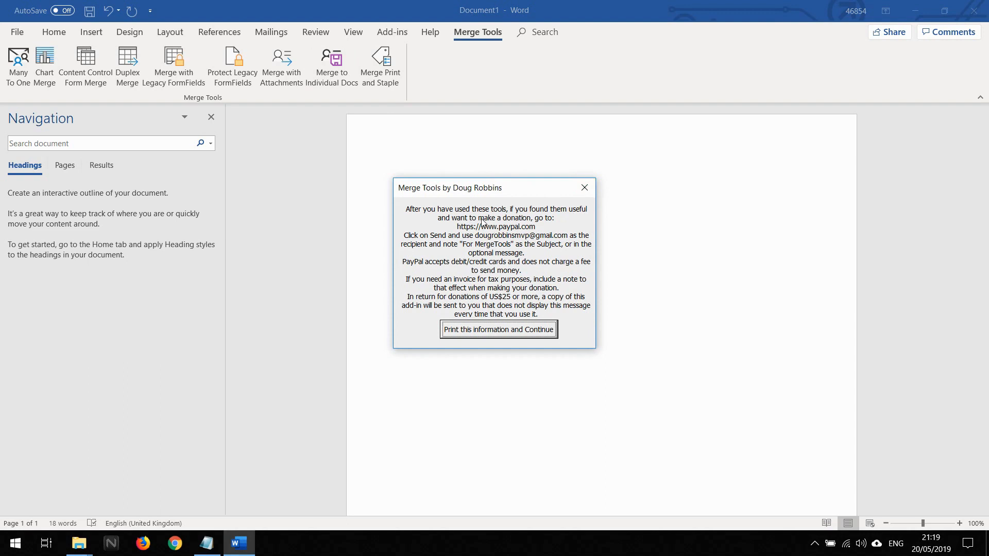
pyautogui.moveTo(600, 238)
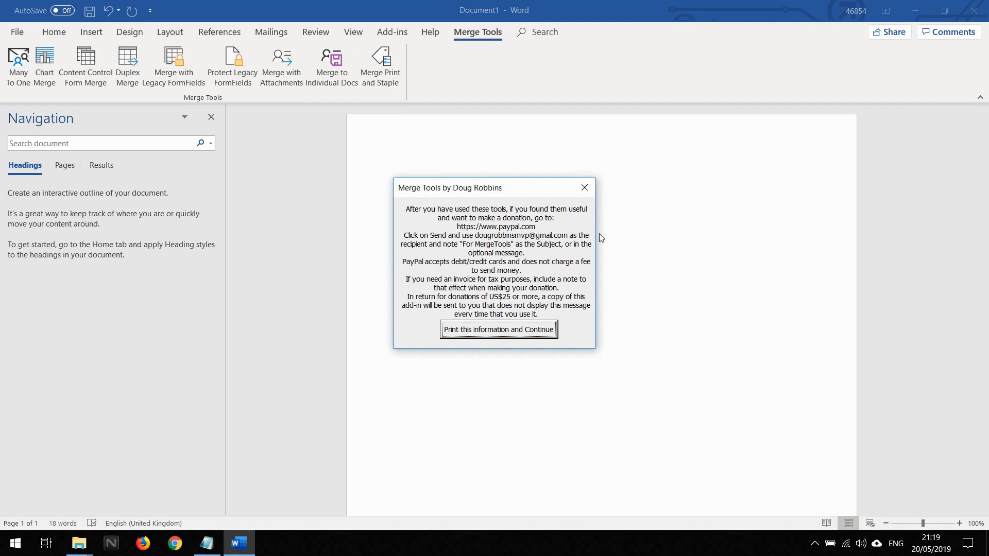
pyautogui.moveTo(501, 229)
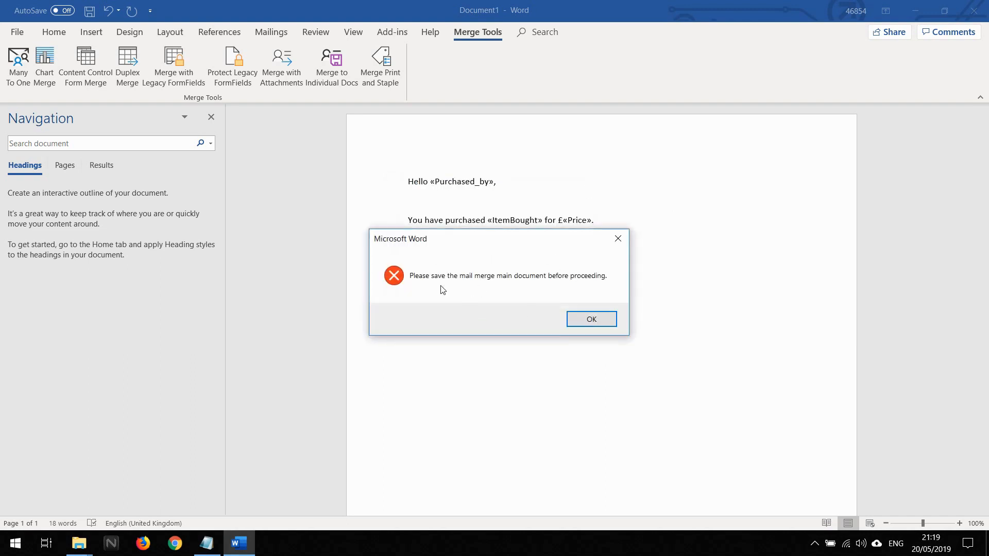
pyautogui.moveTo(510, 278)
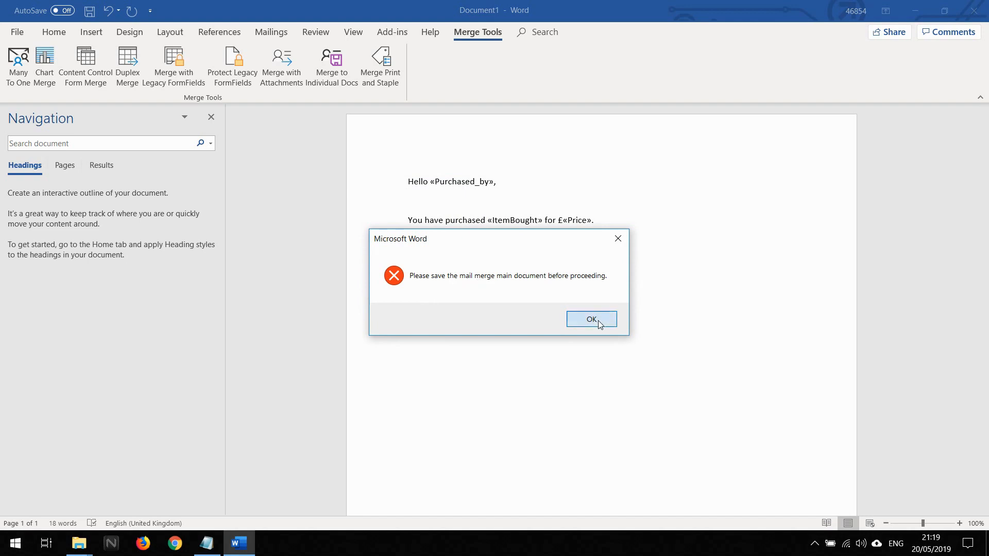
pyautogui.click(591, 319)
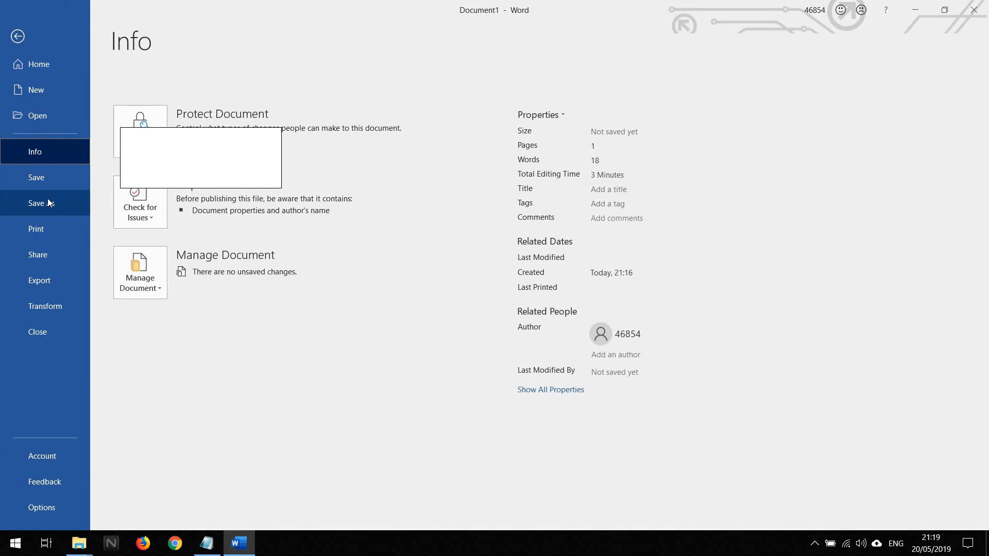
# Save the letter to the Desktop under the name 'Hello'
pyautogui.click(36, 203)
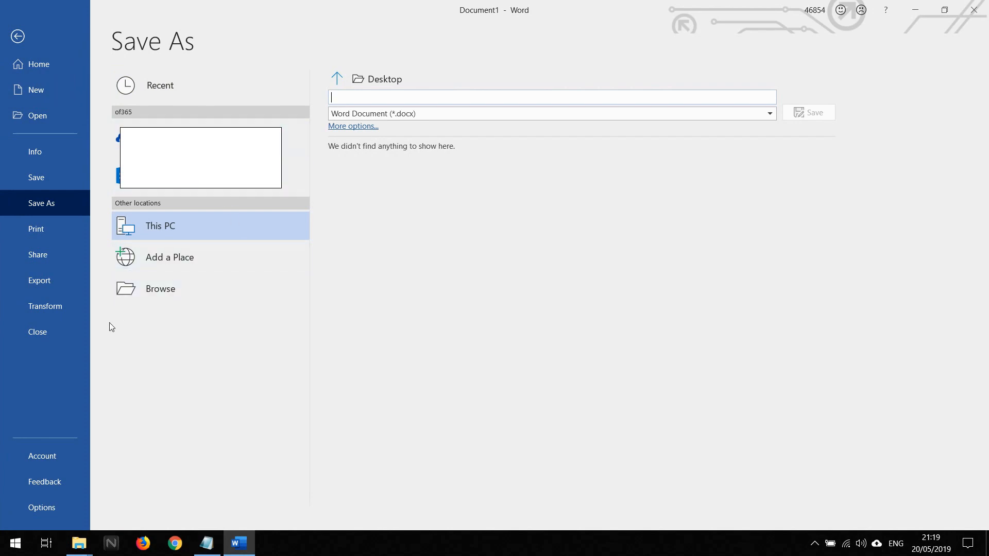
pyautogui.moveTo(198, 203)
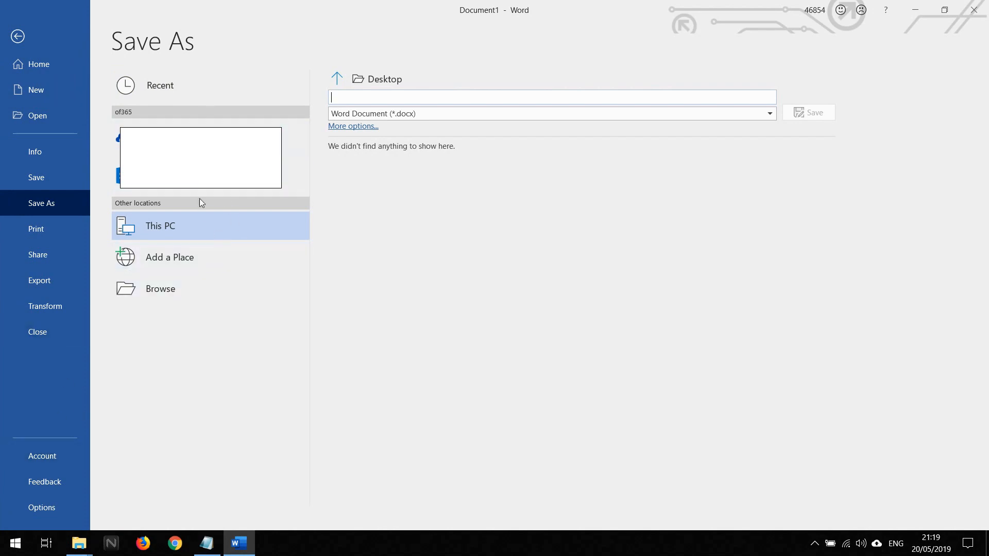
pyautogui.moveTo(168, 257)
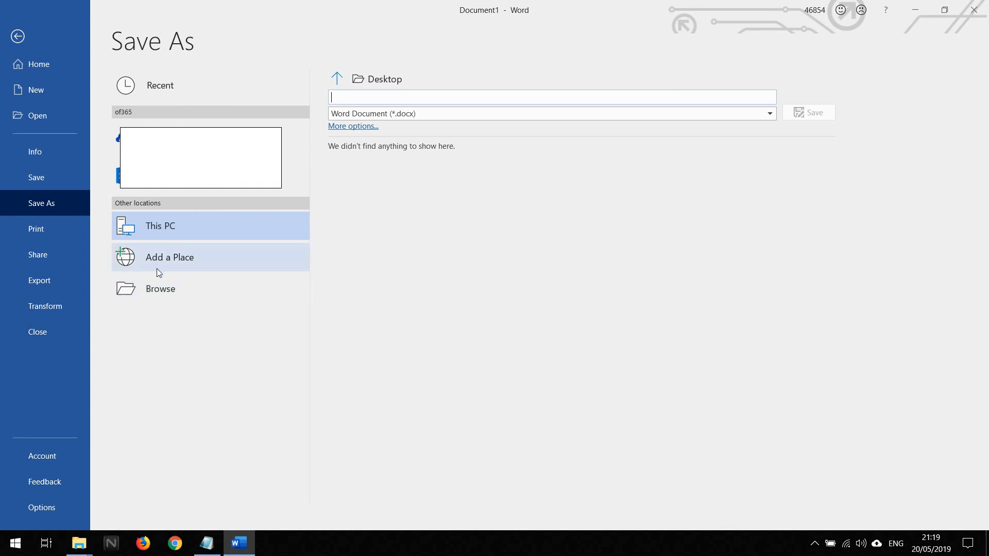
pyautogui.click(160, 289)
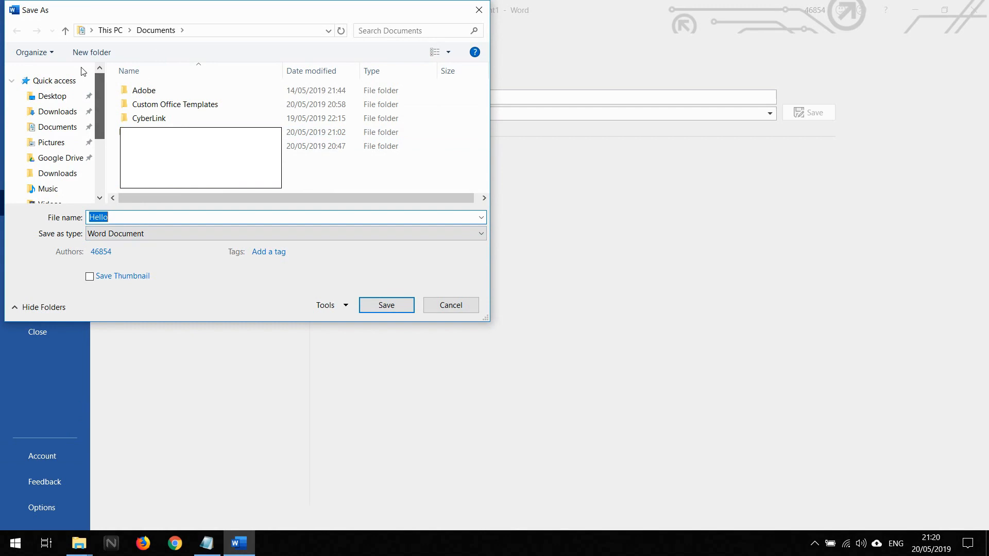
pyautogui.click(53, 96)
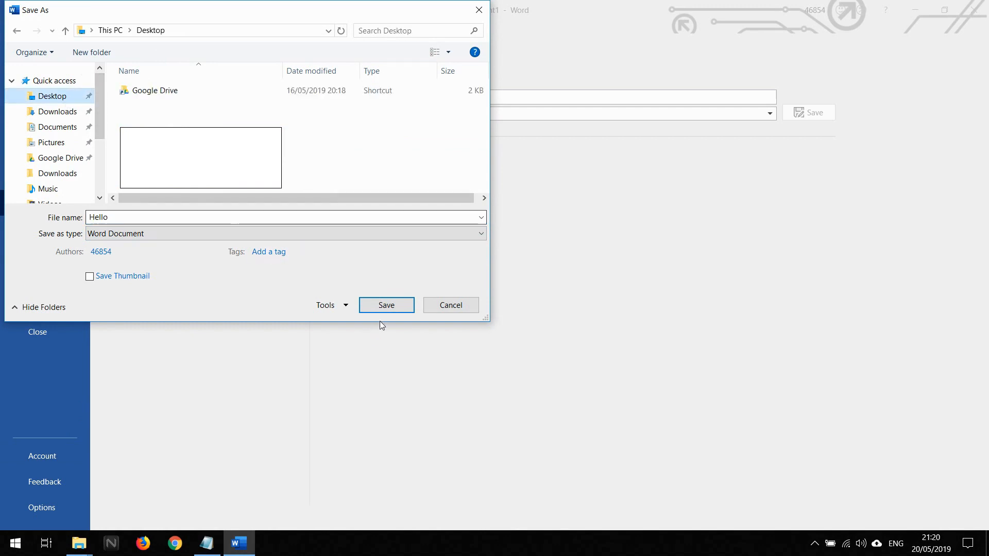
pyautogui.click(386, 304)
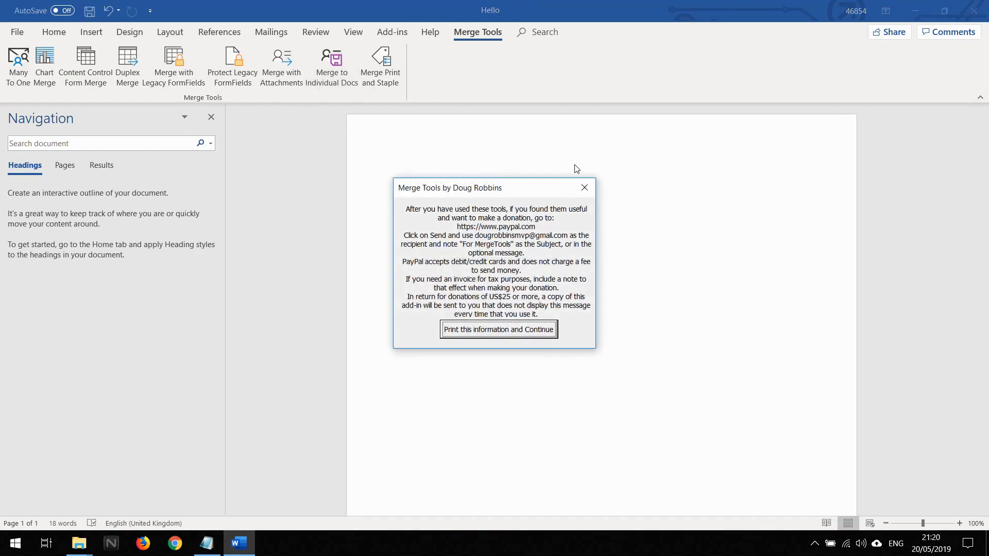
# Dismiss the donation notice and name merged files by OrderNumber and Purchased_by
pyautogui.click(498, 329)
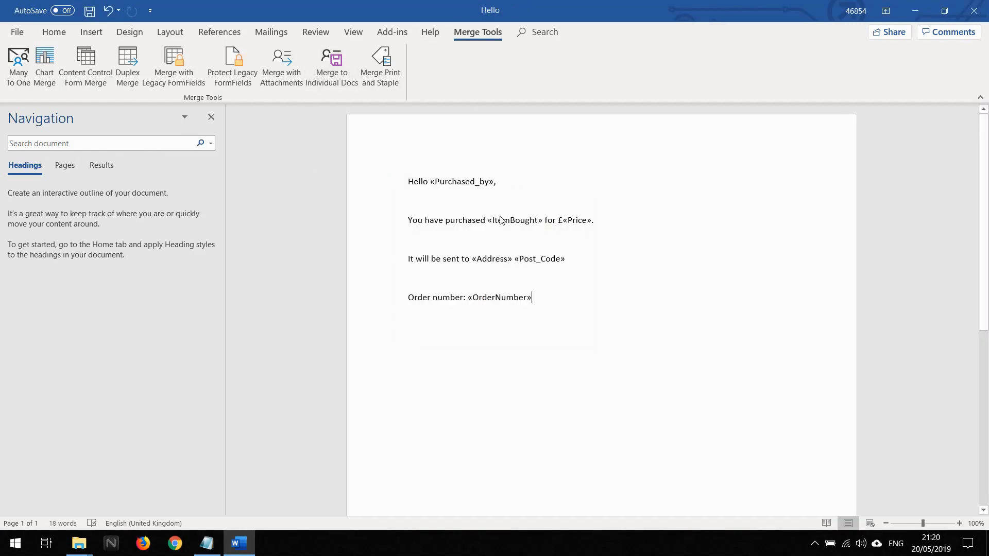
pyautogui.click(331, 65)
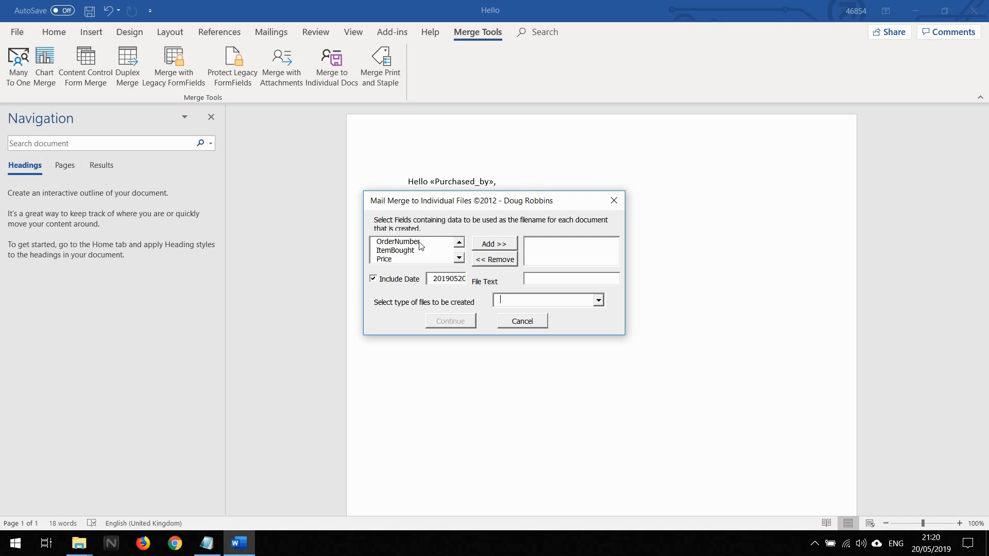
pyautogui.click(458, 258)
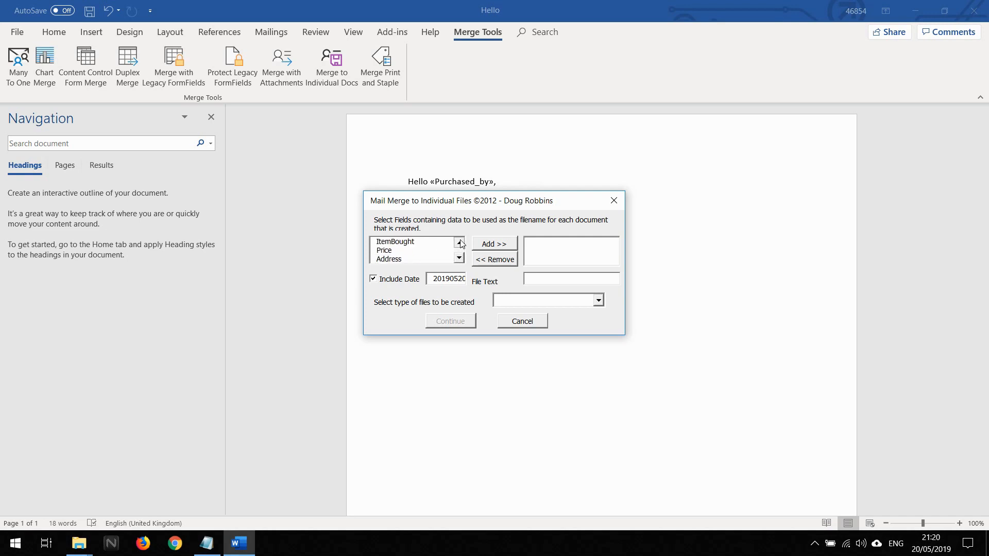
pyautogui.click(459, 241)
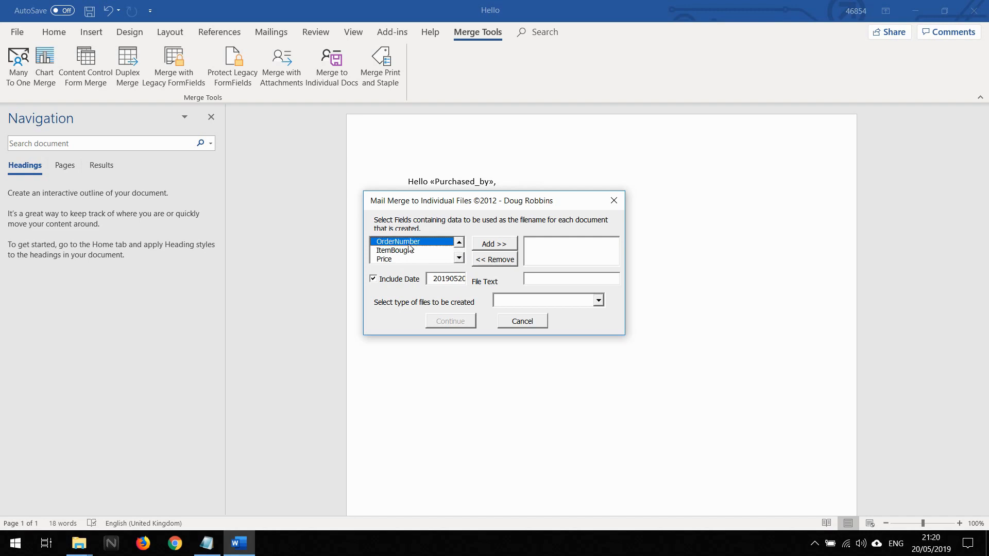
pyautogui.click(494, 244)
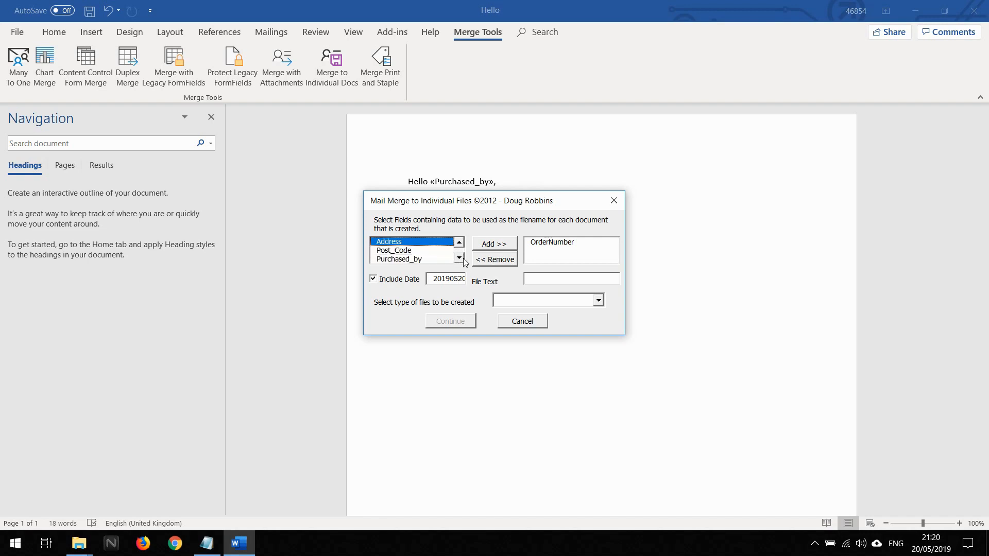
pyautogui.click(397, 258)
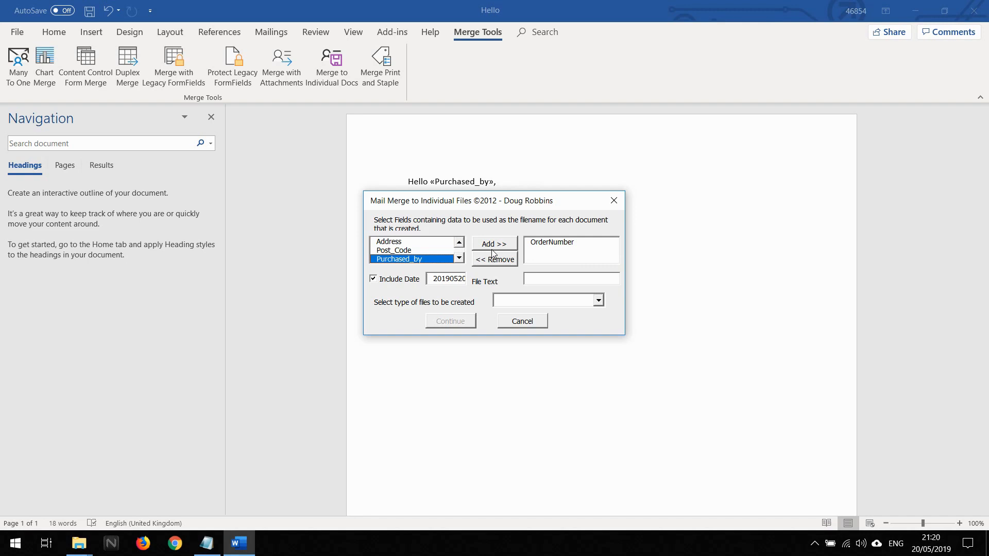
pyautogui.click(495, 244)
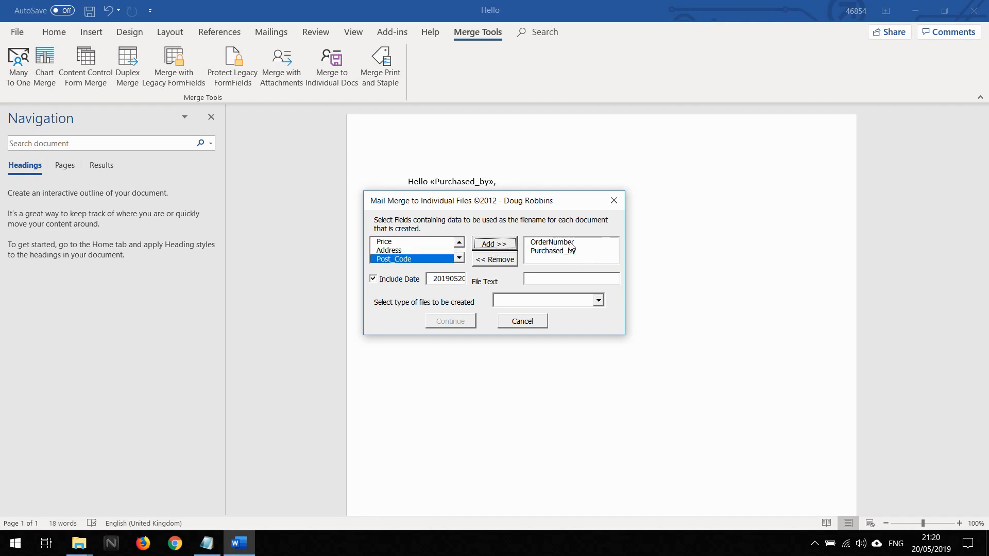
pyautogui.moveTo(542, 255)
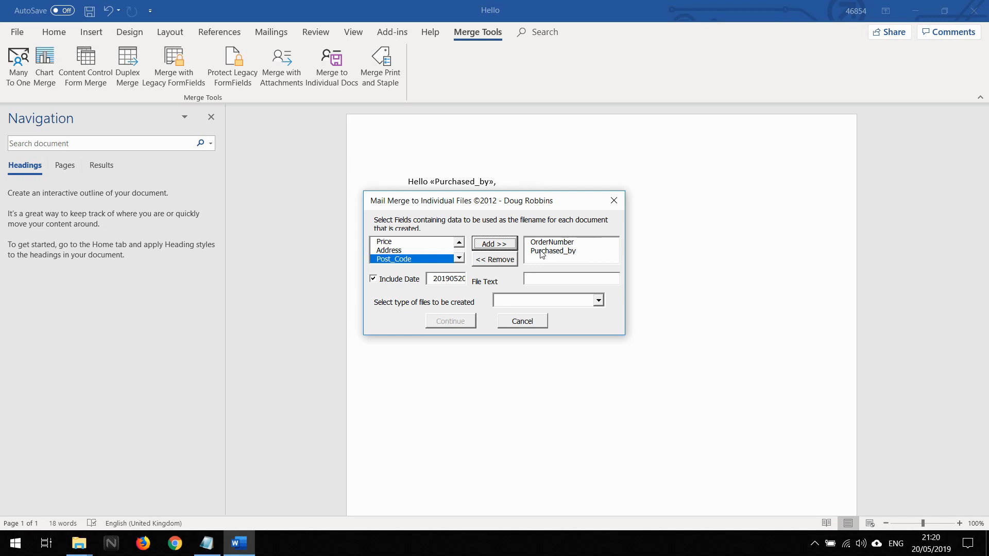
pyautogui.moveTo(566, 253)
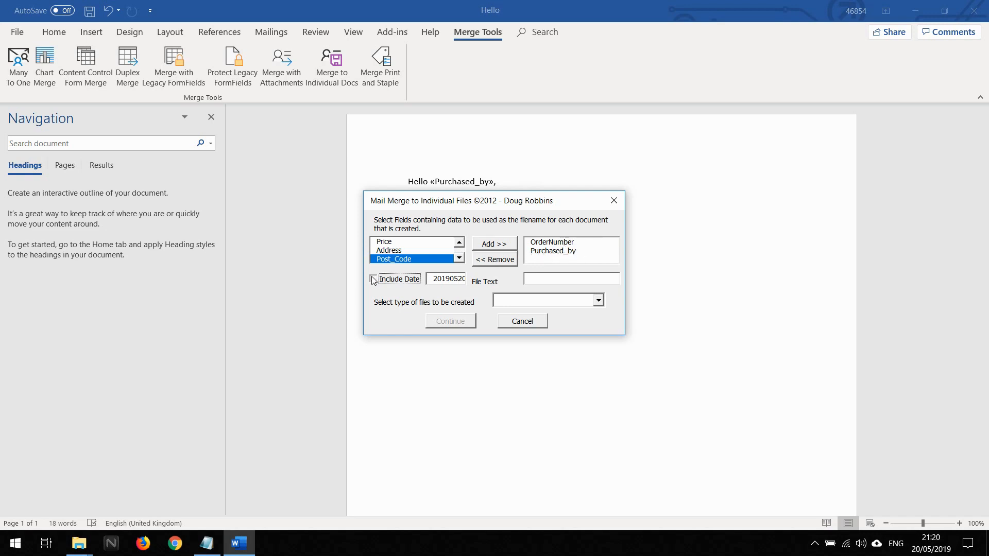
# Leave the date out of file names, output PDF Documents, and continue
pyautogui.click(372, 279)
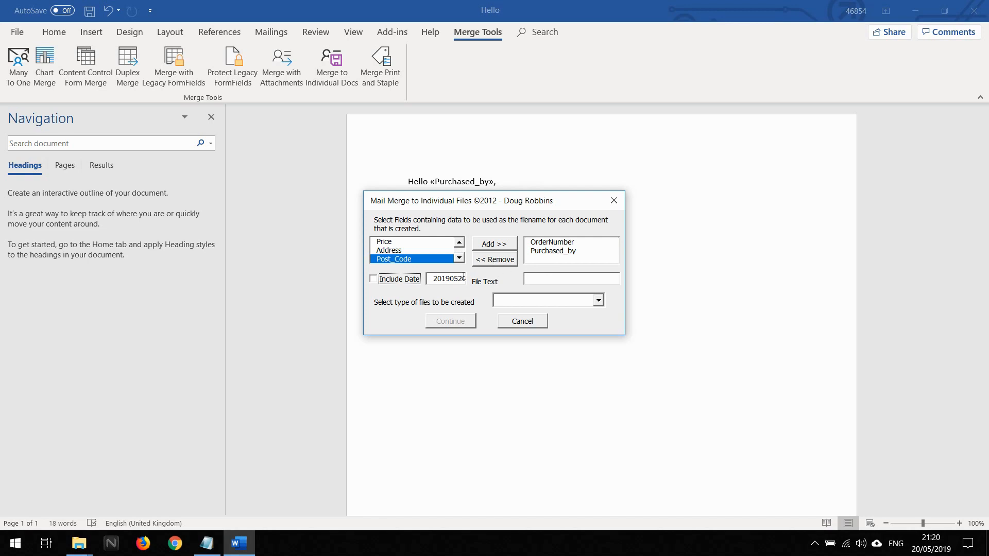
pyautogui.moveTo(595, 303)
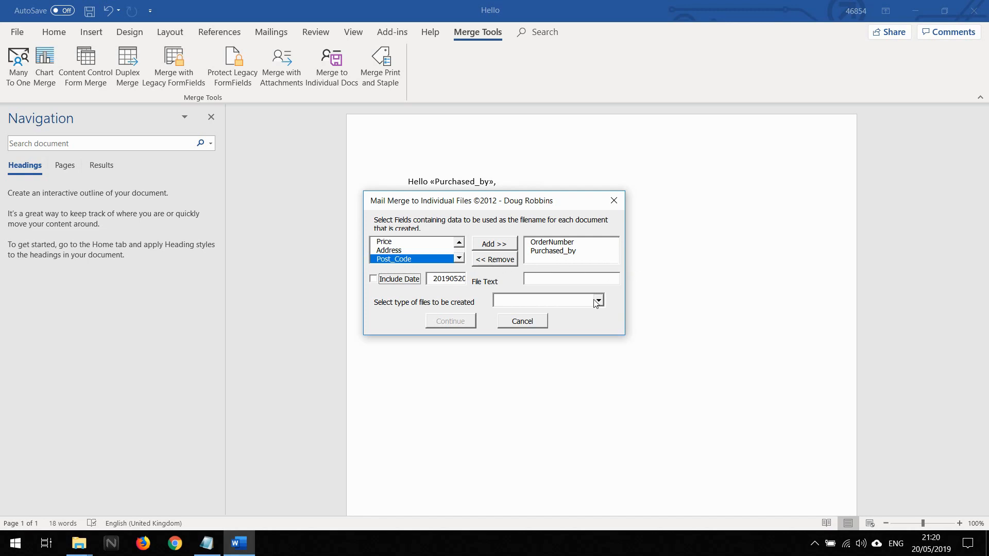
pyautogui.click(597, 300)
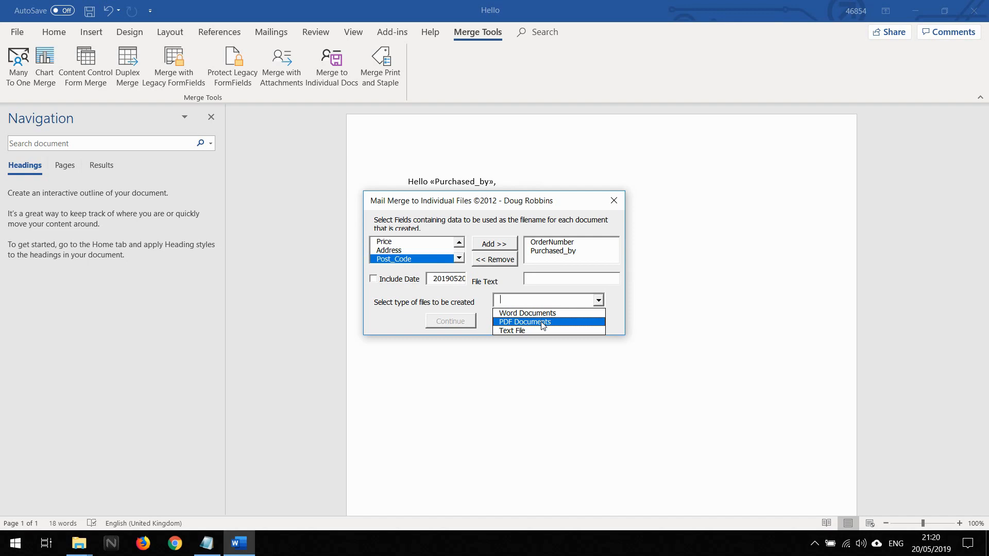
pyautogui.click(525, 321)
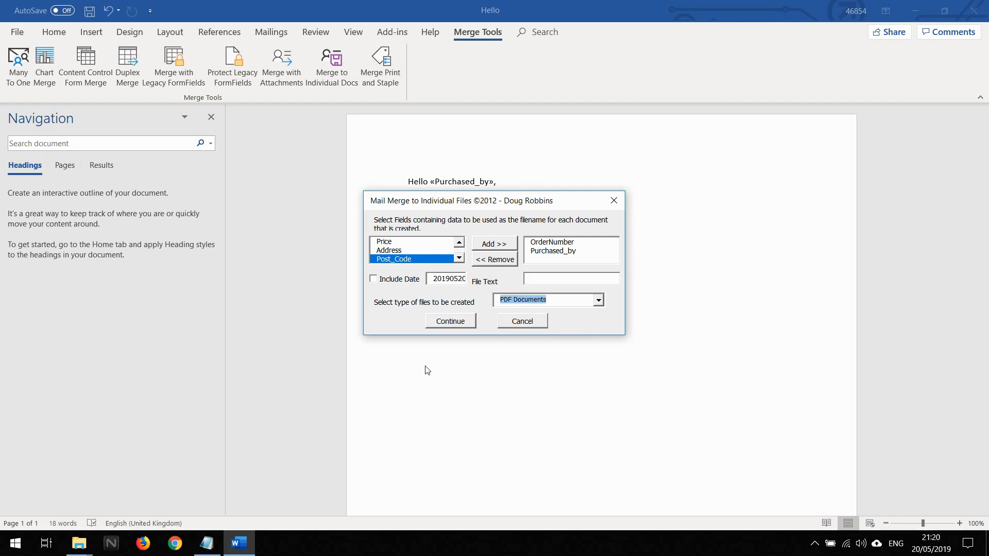
pyautogui.click(450, 321)
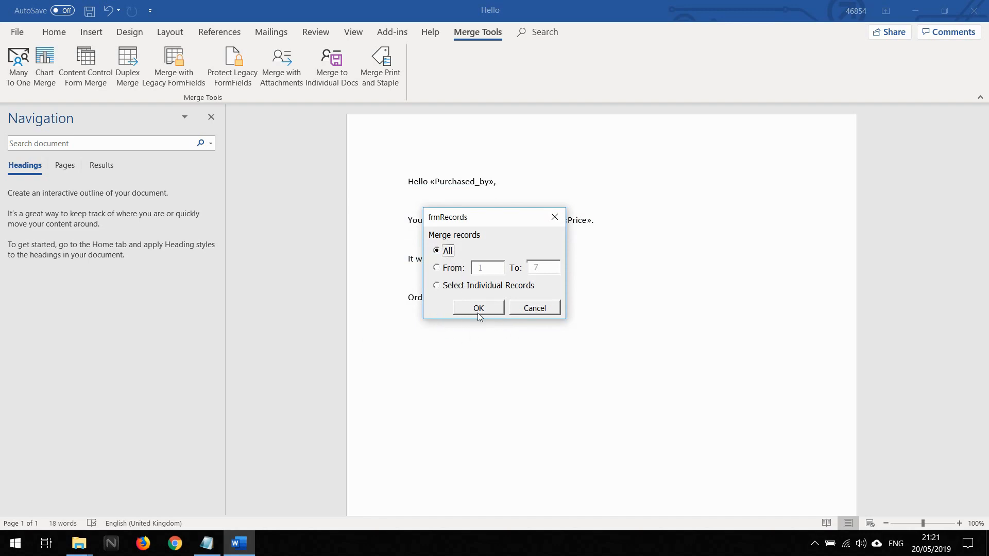
# Merge all seven records, saving the output into a new Desktop folder named PDFs
pyautogui.click(478, 308)
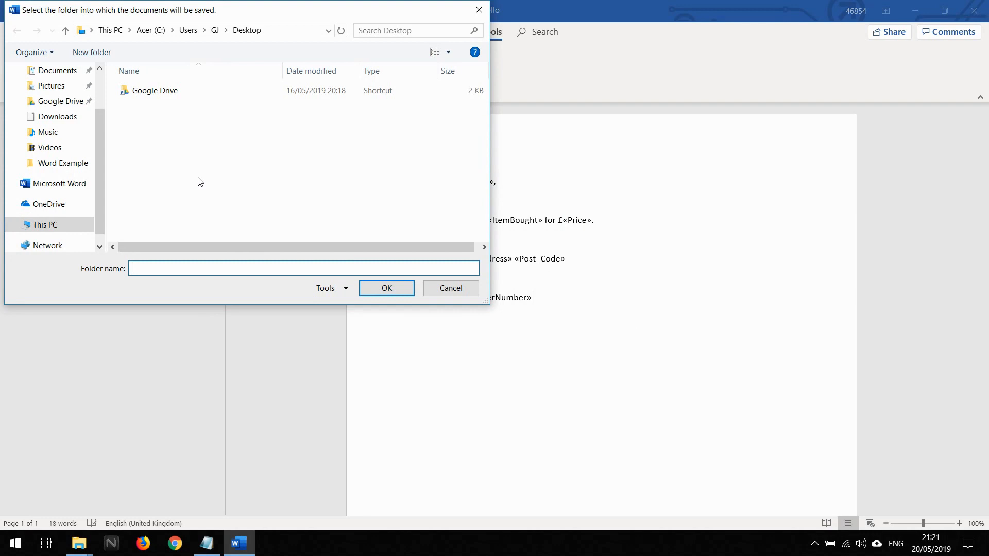
pyautogui.moveTo(158, 187)
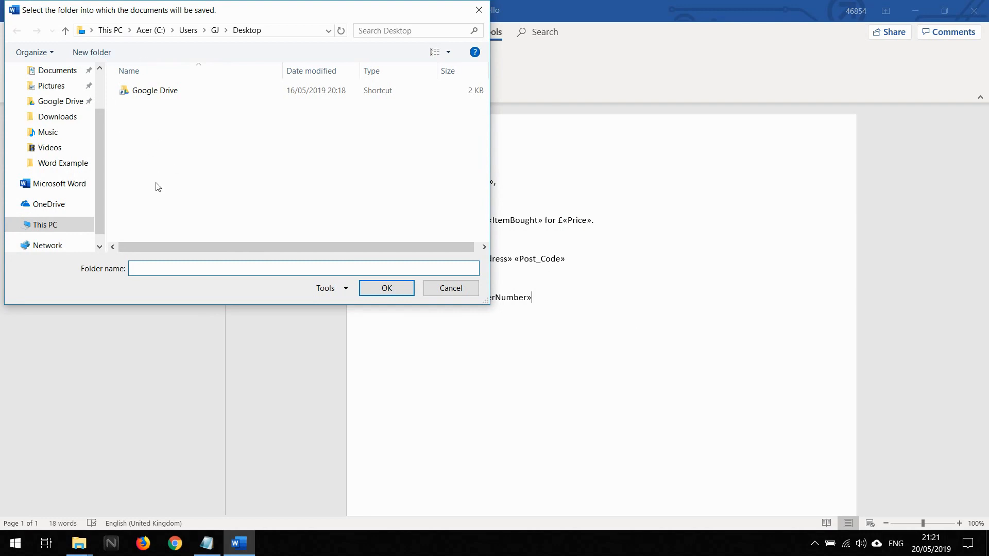
pyautogui.rightClick(158, 186)
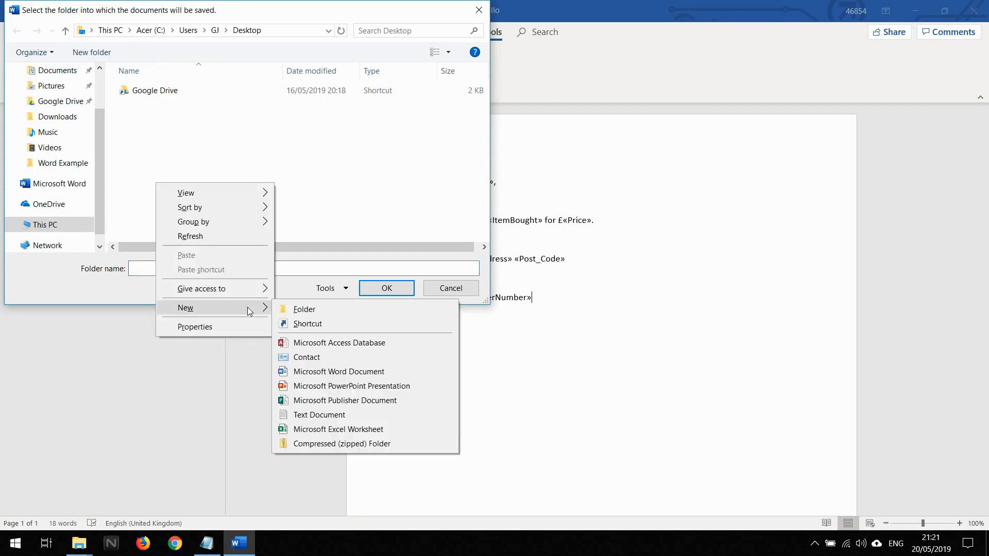
pyautogui.moveTo(304, 309)
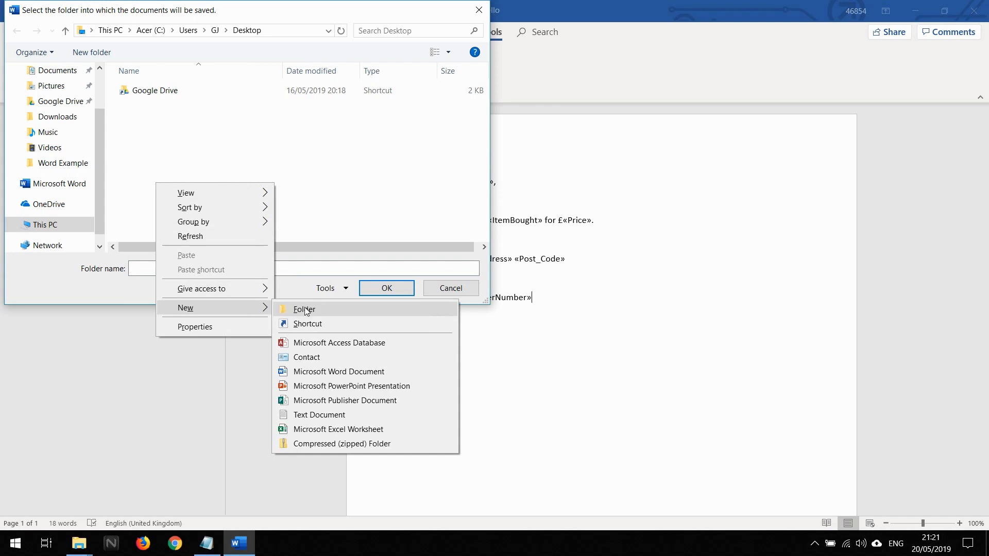
pyautogui.click(303, 309)
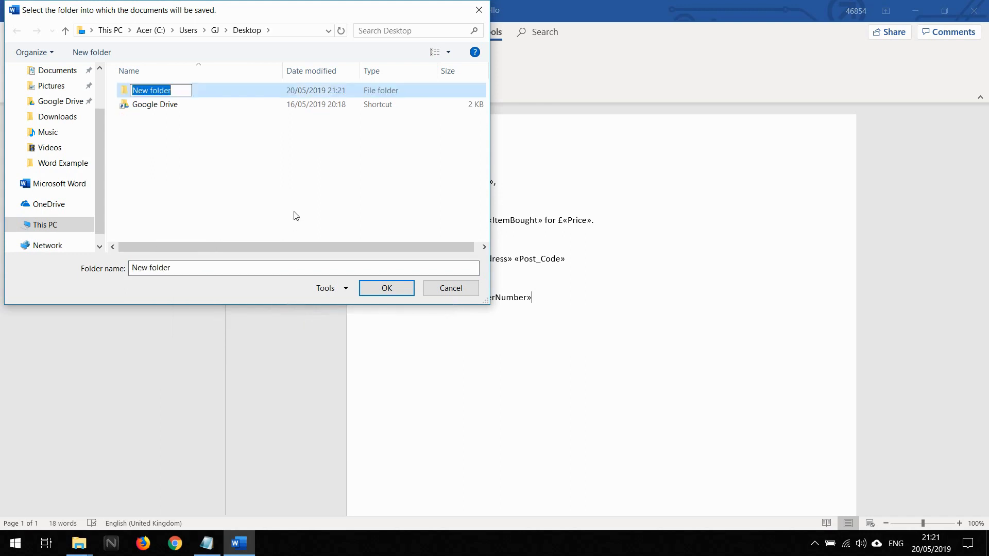
pyautogui.write('PDFs')
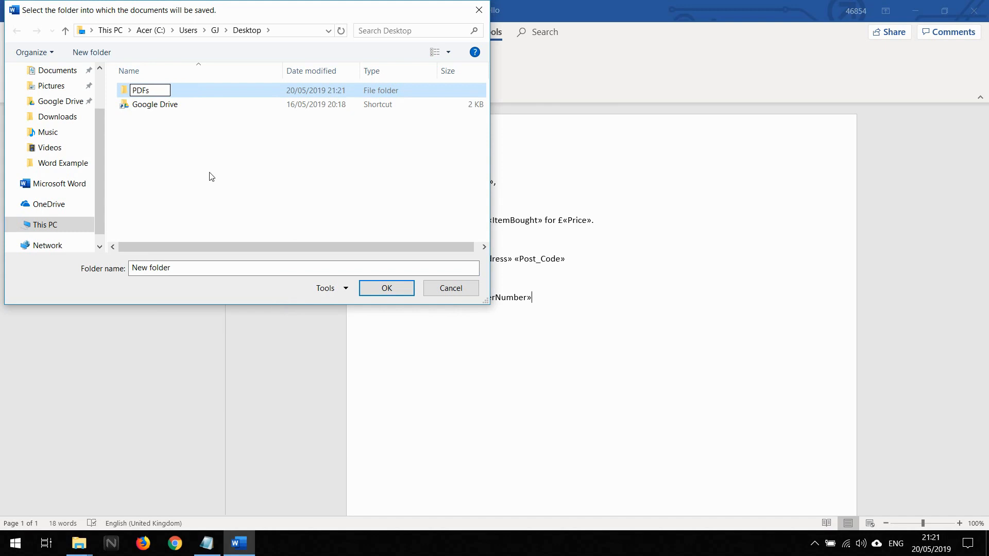
pyautogui.doubleClick(141, 90)
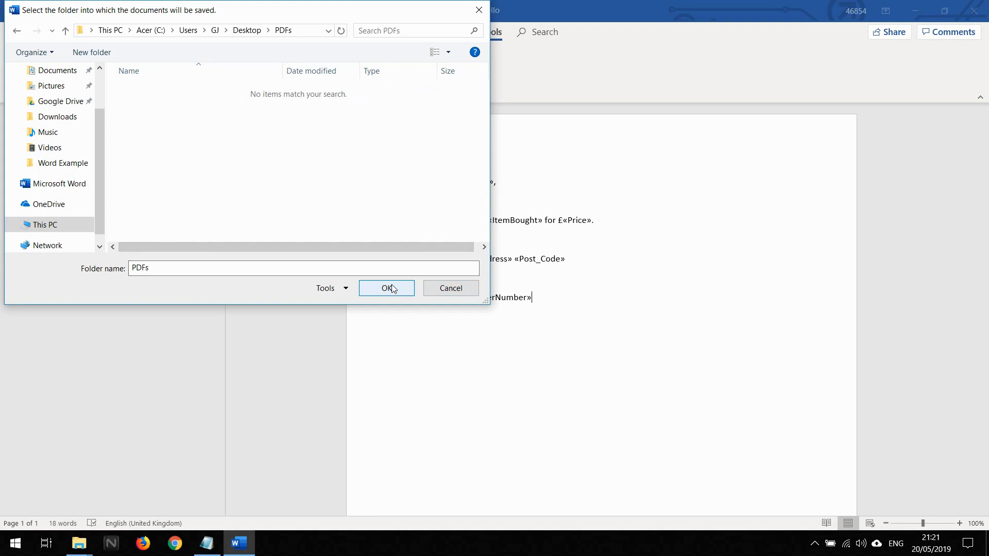
pyautogui.click(385, 289)
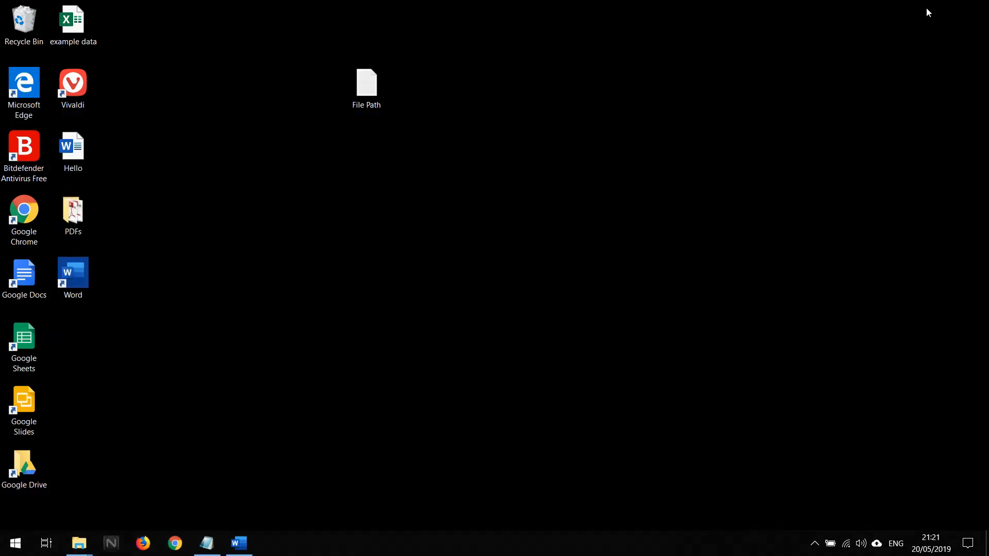
# Open the PDFs folder and check the merged letter for order 12346
pyautogui.click(73, 214)
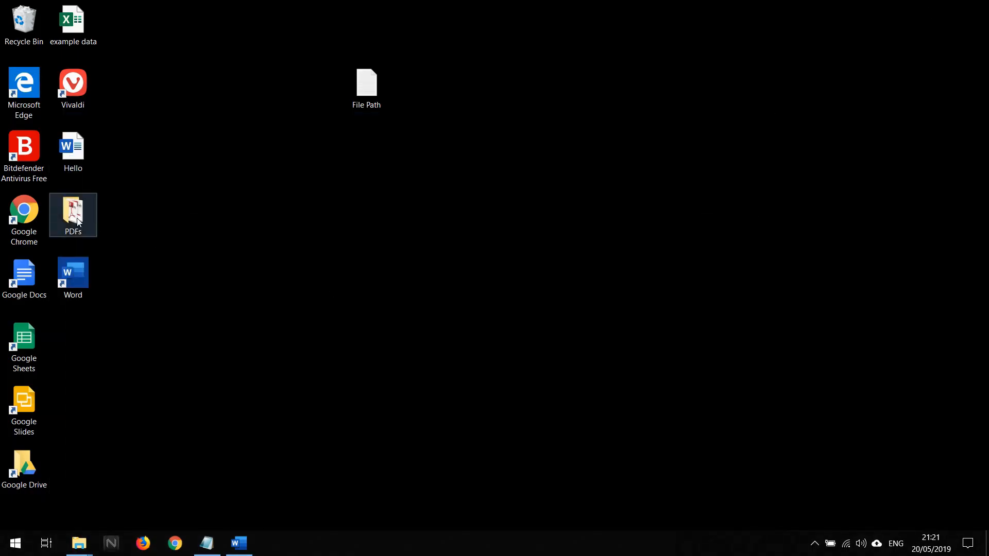
pyautogui.doubleClick(72, 210)
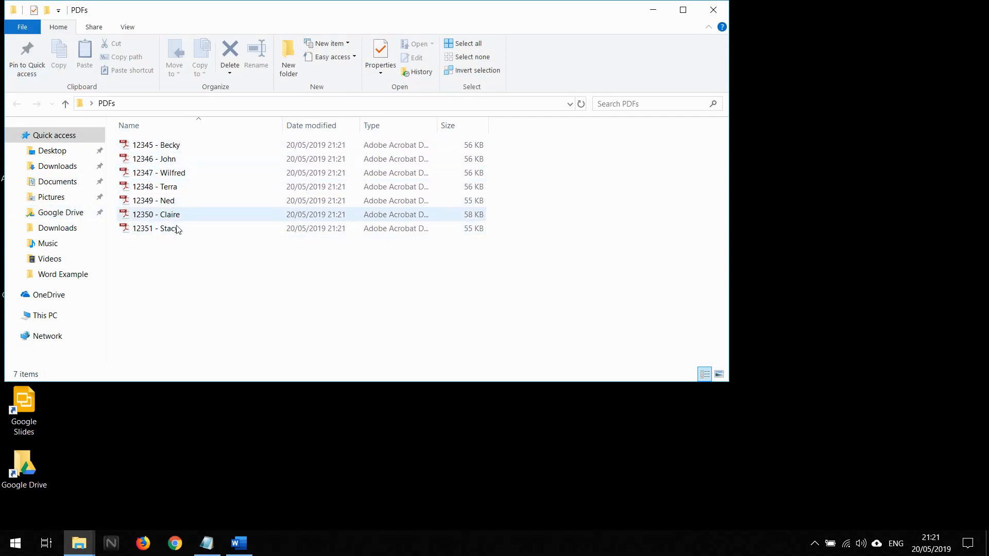
pyautogui.click(157, 145)
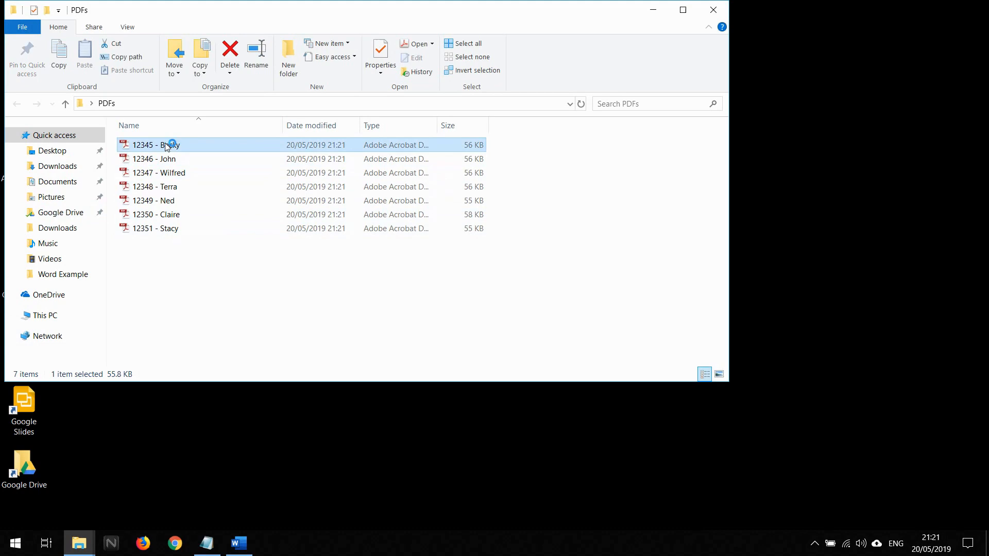
pyautogui.doubleClick(151, 144)
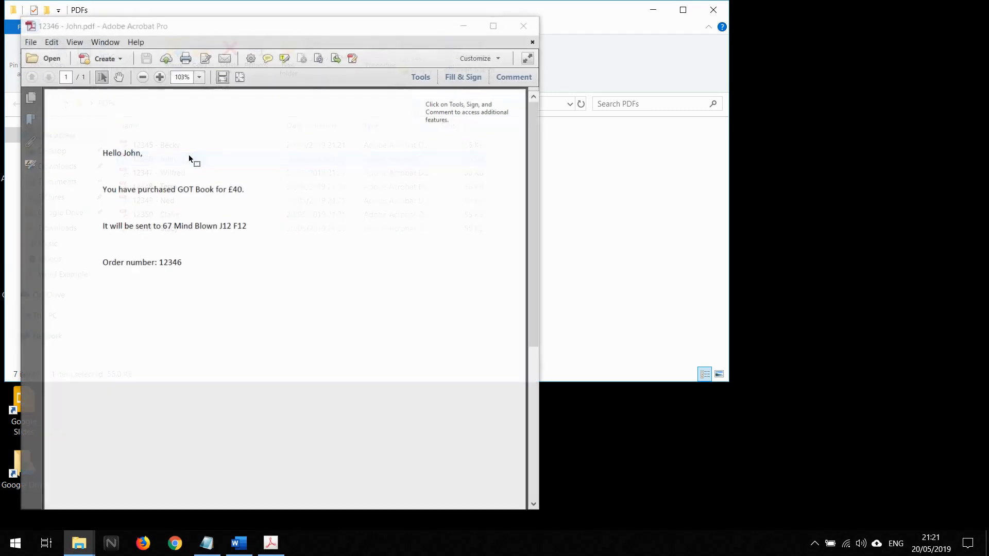
pyautogui.click(523, 26)
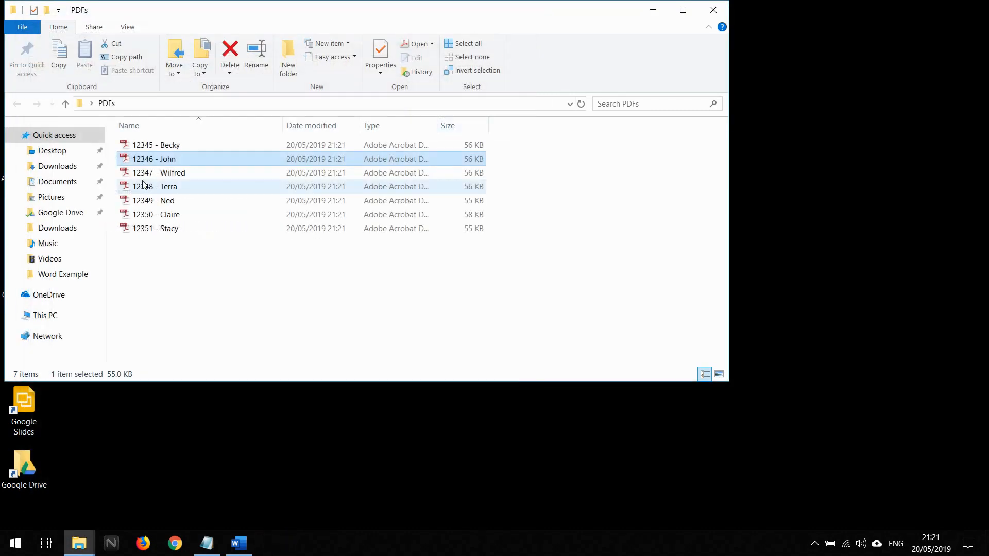
# Check the merged letters for orders 12347 and 12349, closing each afterwards
pyautogui.click(158, 174)
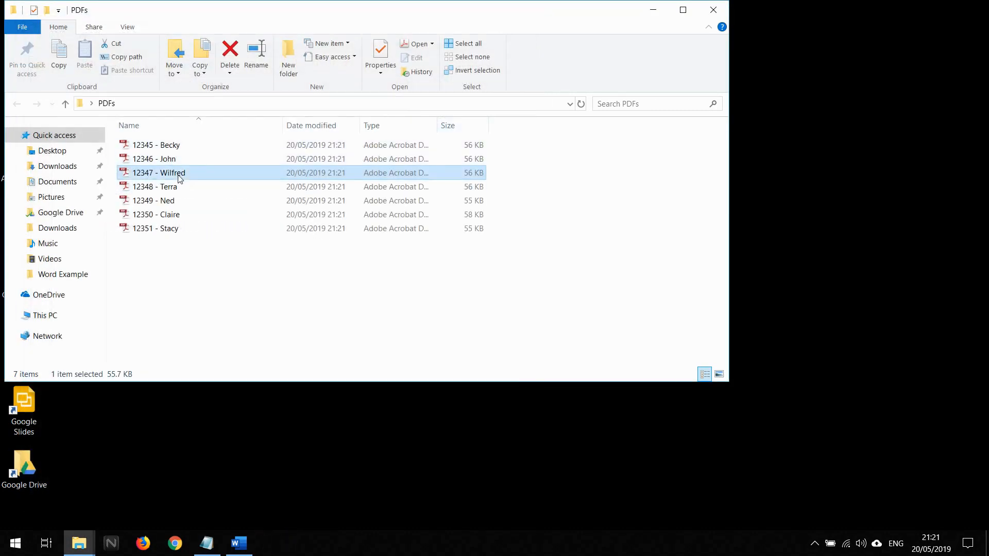
pyautogui.doubleClick(159, 173)
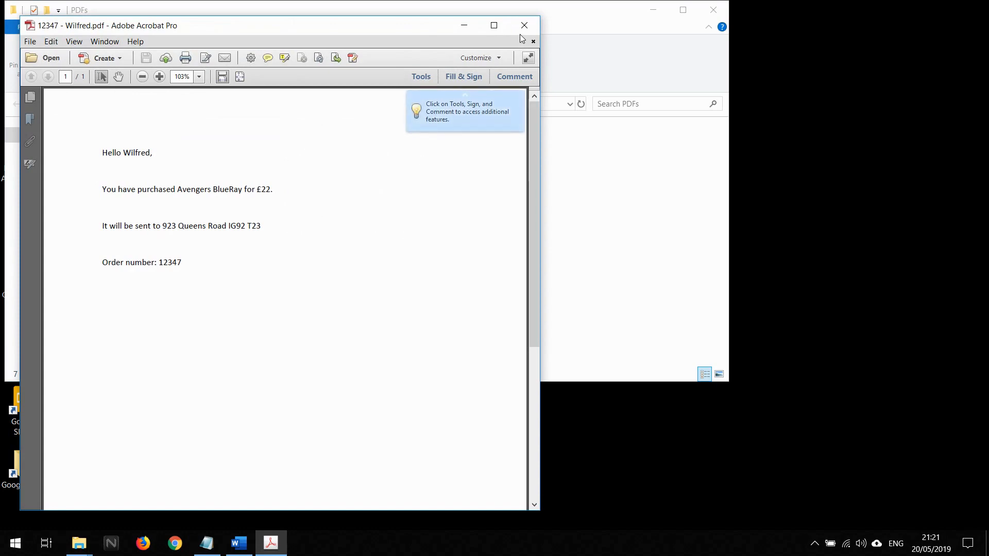
pyautogui.click(523, 25)
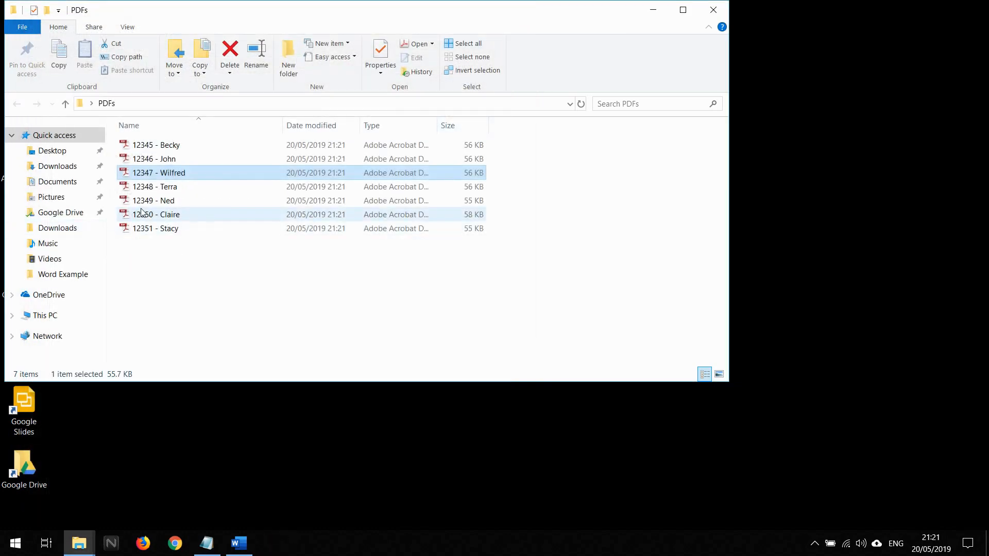
pyautogui.doubleClick(154, 200)
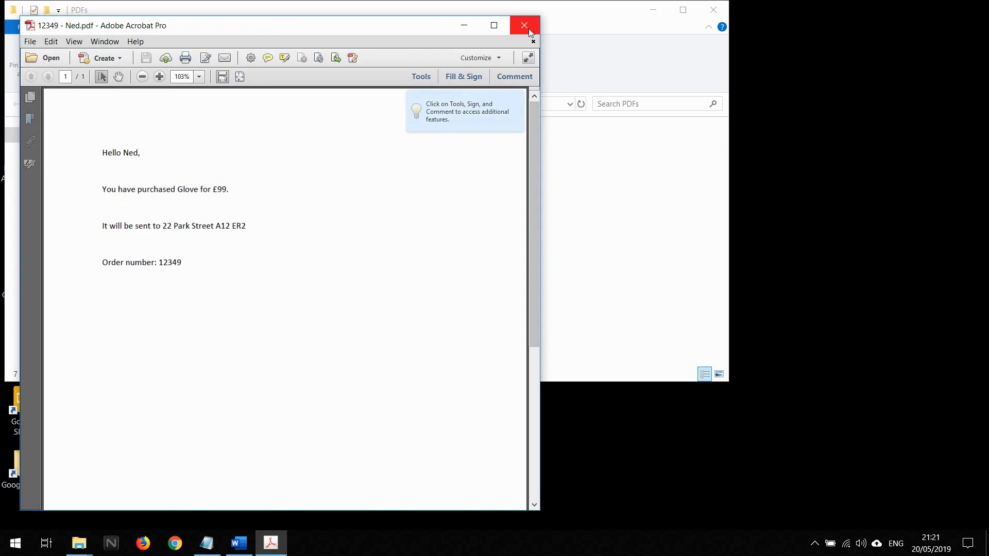
pyautogui.click(523, 26)
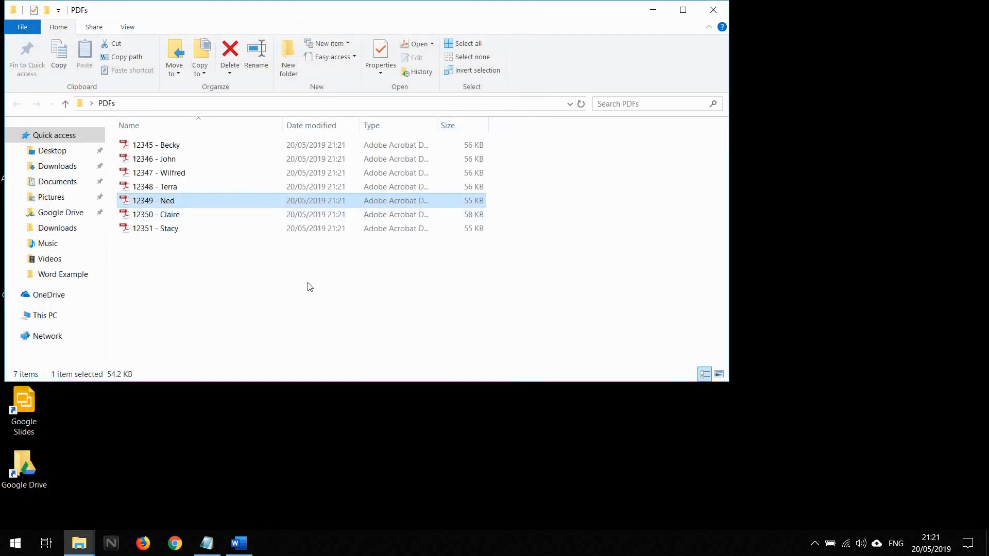
pyautogui.moveTo(315, 293)
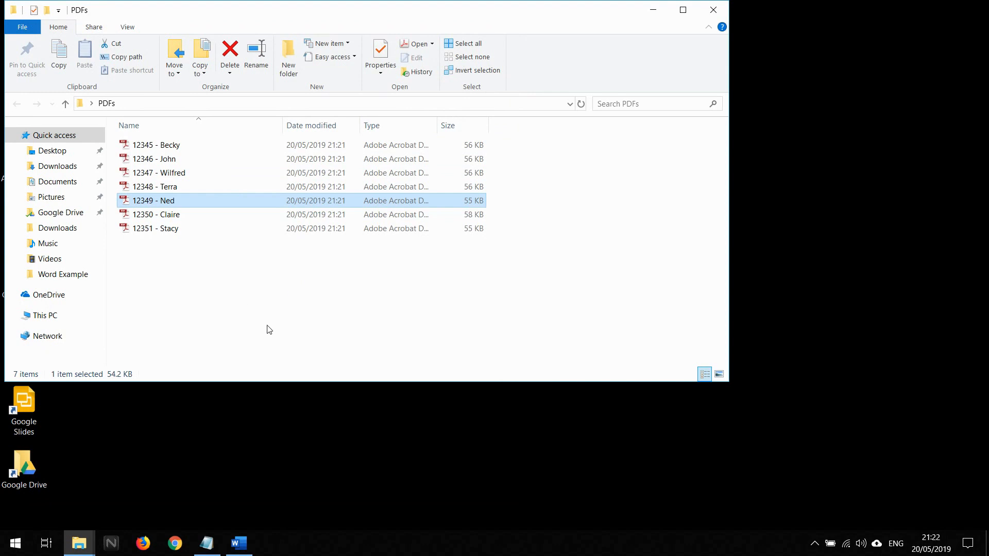
pyautogui.moveTo(300, 335)
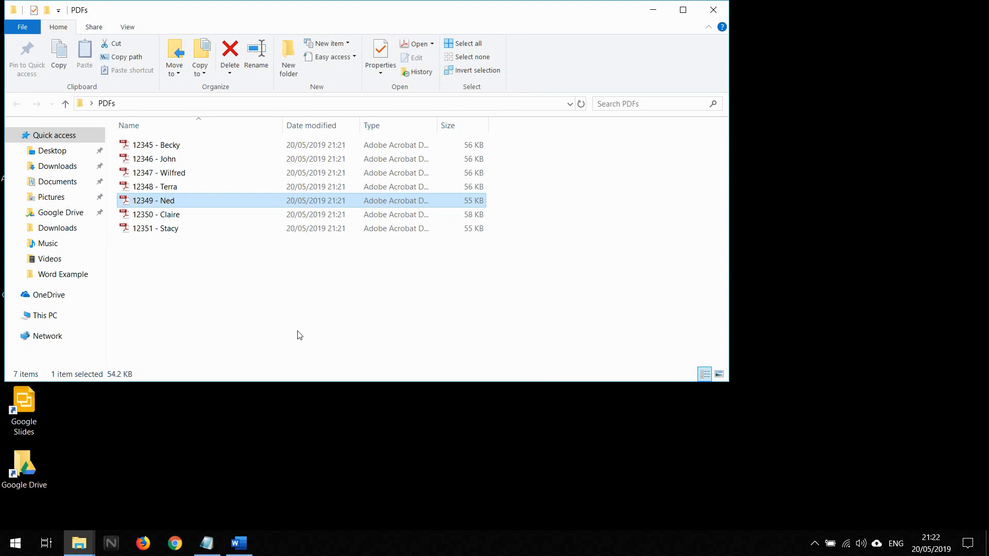
pyautogui.moveTo(298, 325)
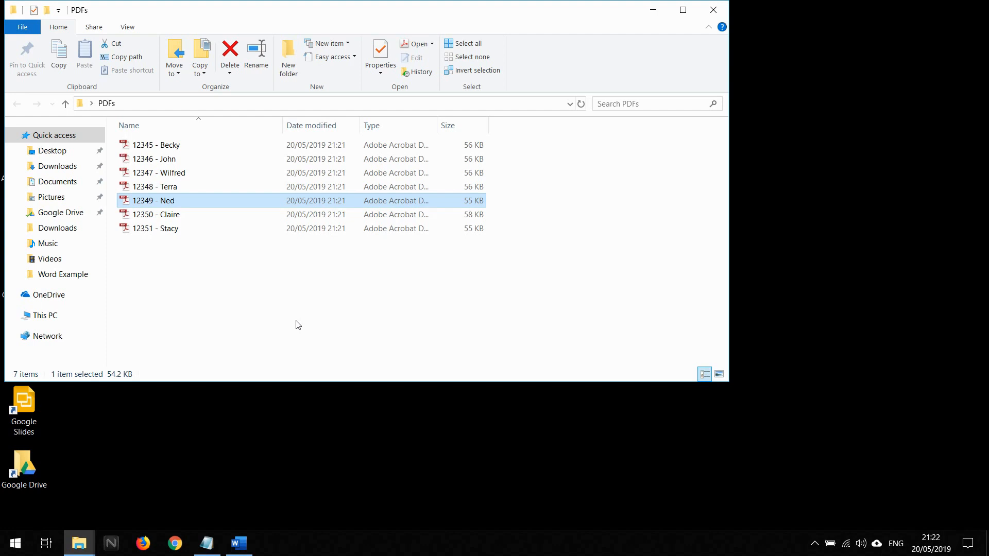
pyautogui.moveTo(565, 340)
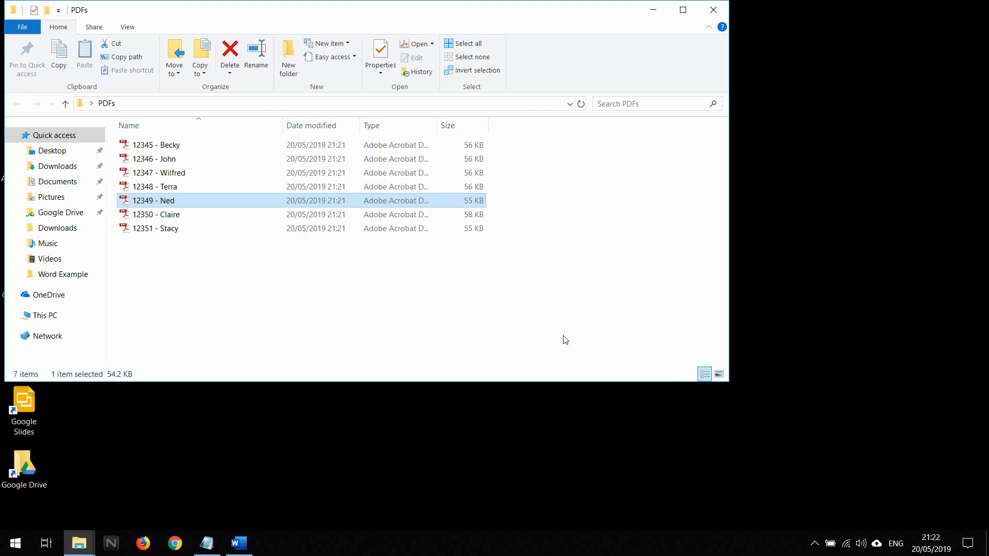